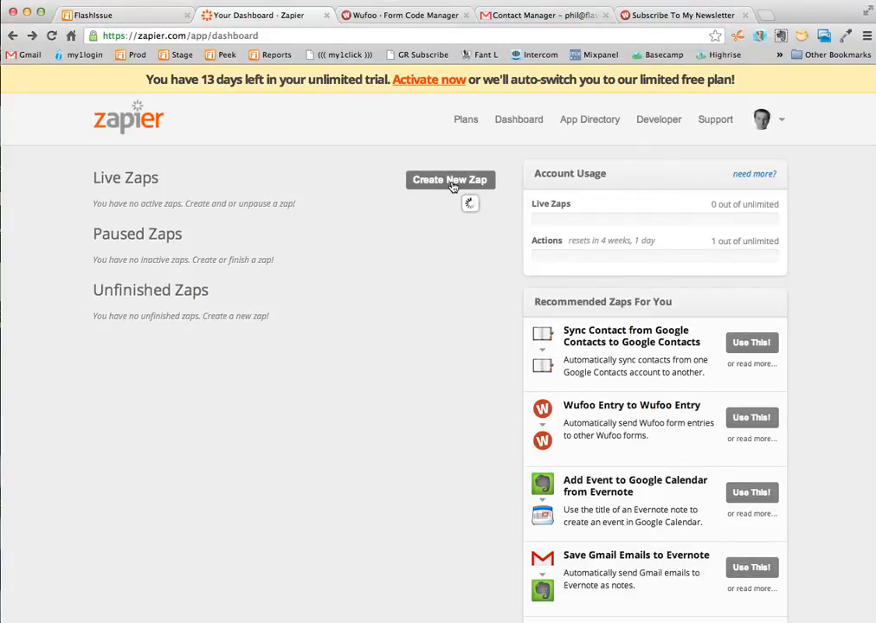
Start a new zap with Wufoo as the trigger app and Google Contacts as the action app.
click(450, 179)
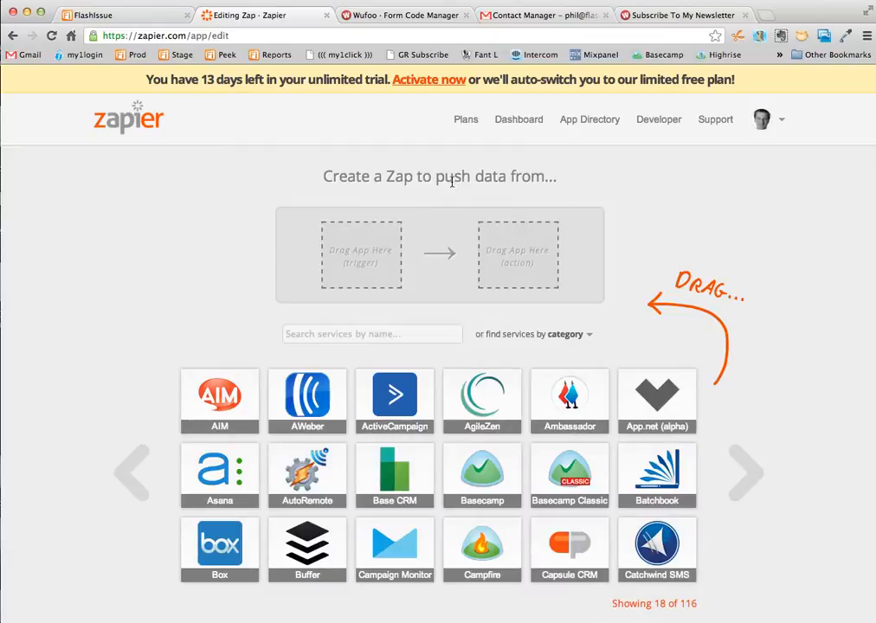
click(372, 332)
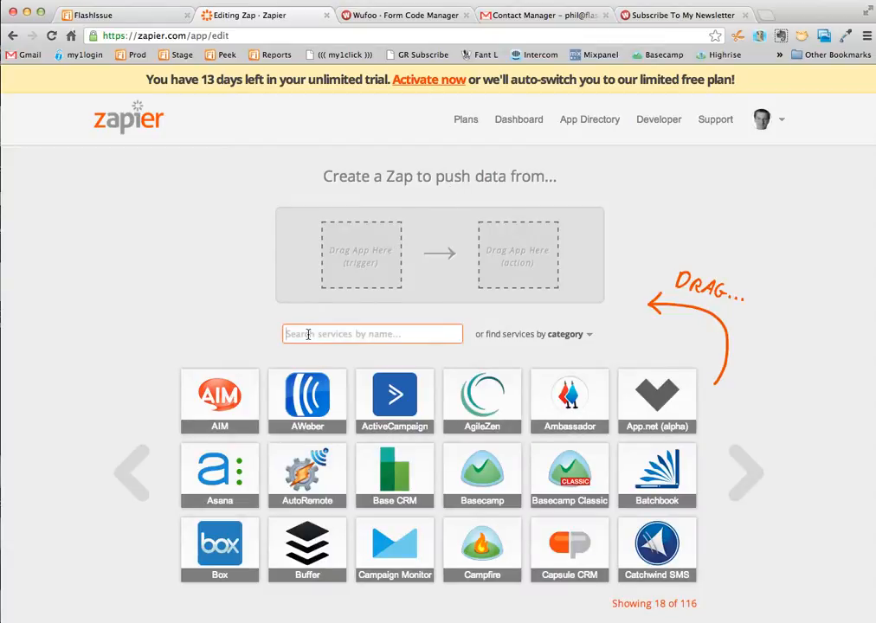
text(wufoo)
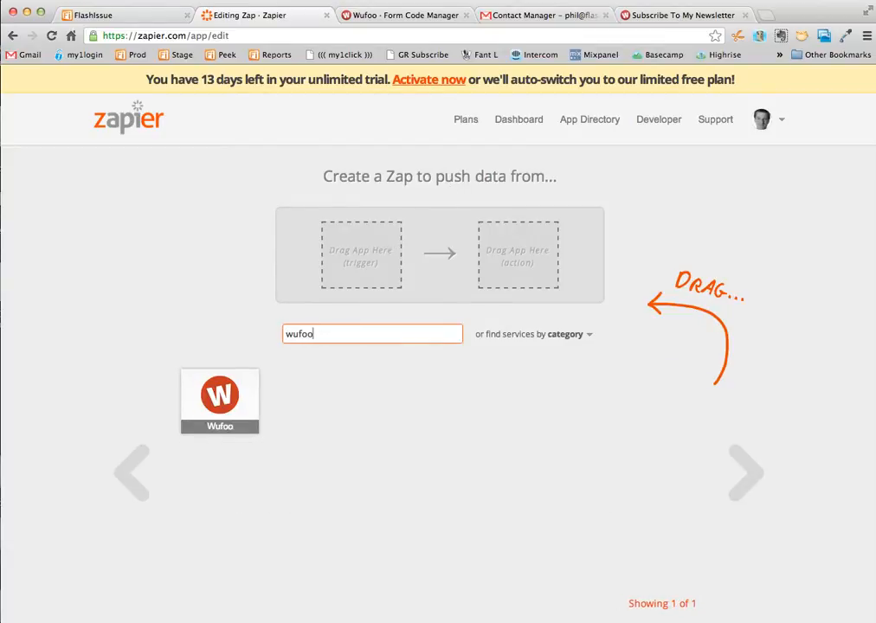
drag(220, 402, 360, 253)
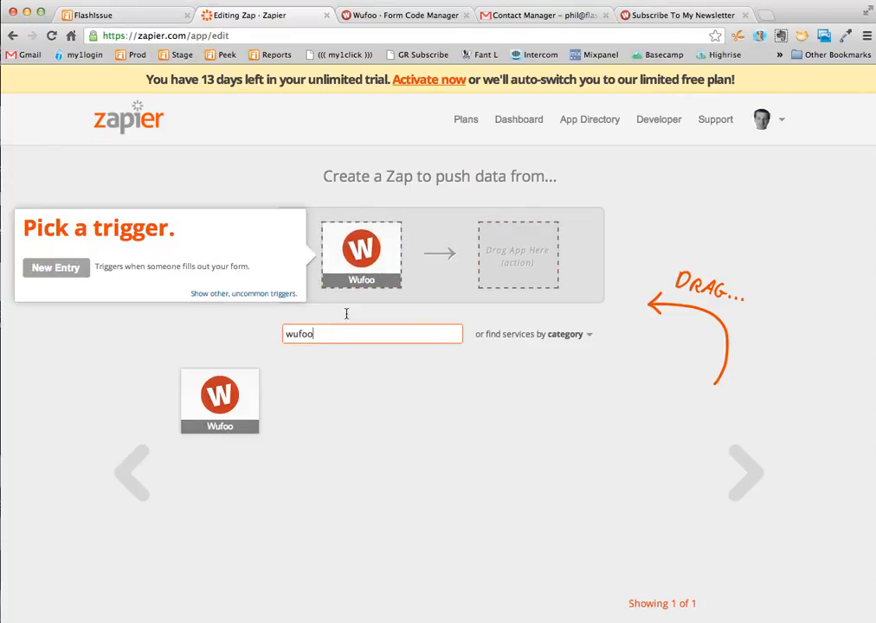
text(google)
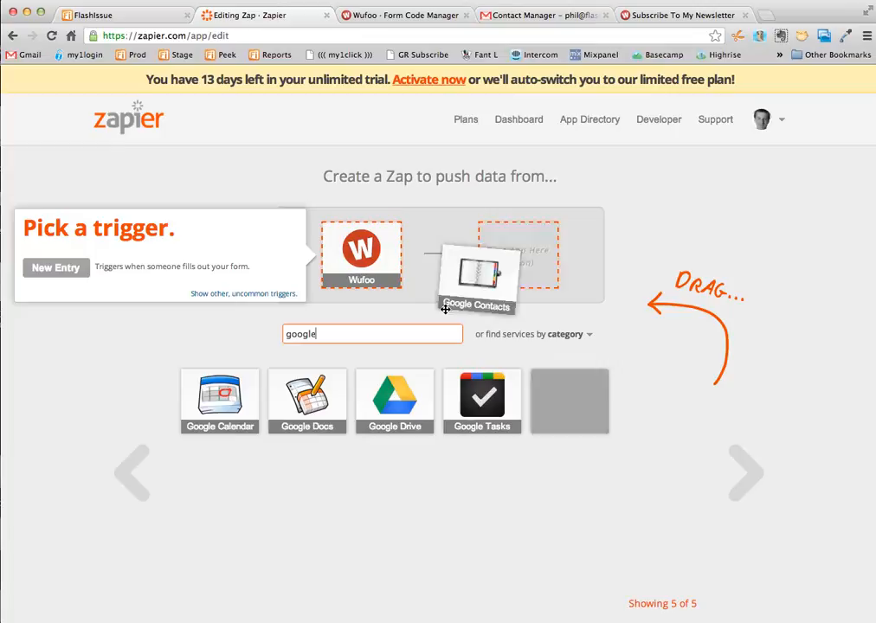
drag(474, 273, 517, 254)
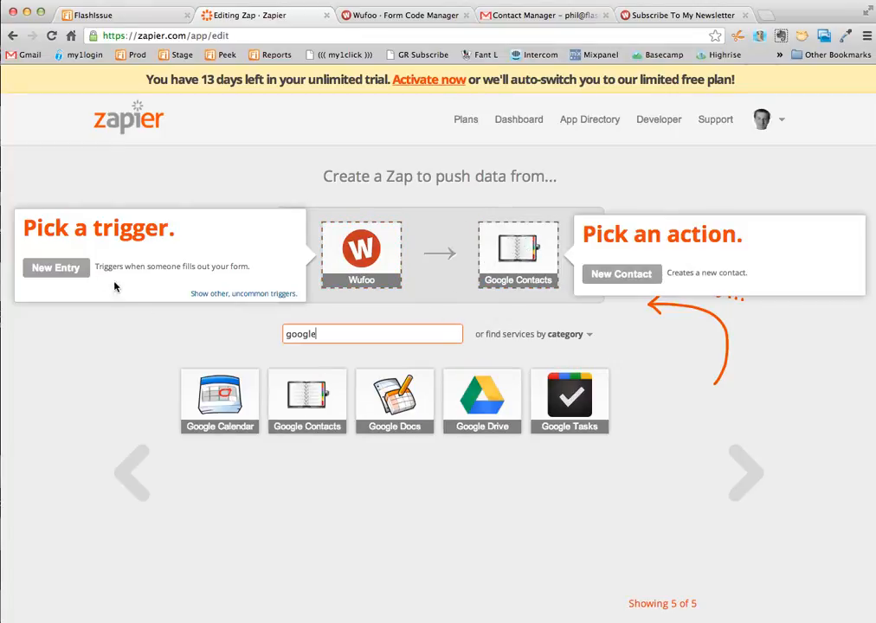
Choose New Entry as the trigger and New Contact as the action, then create the zap.
click(55, 266)
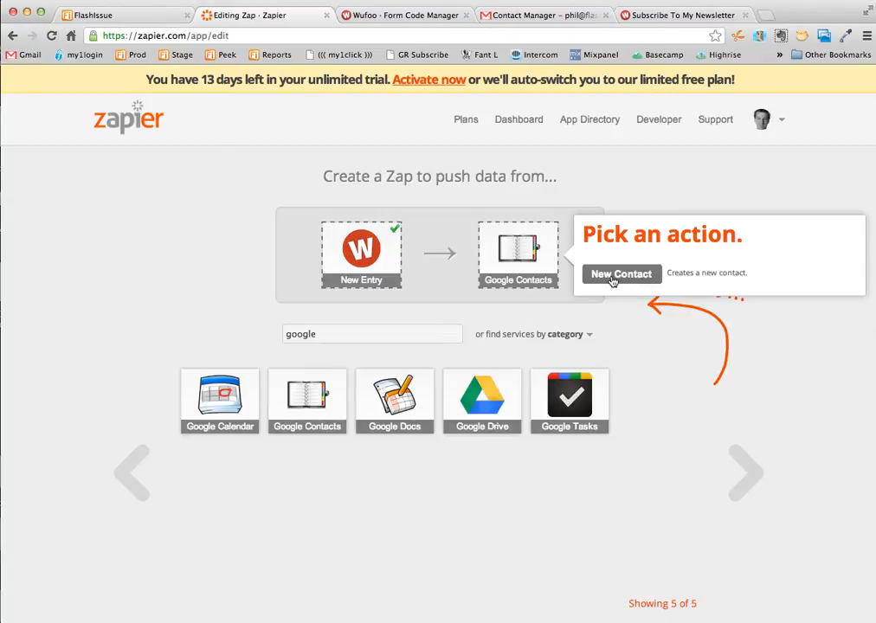
click(620, 274)
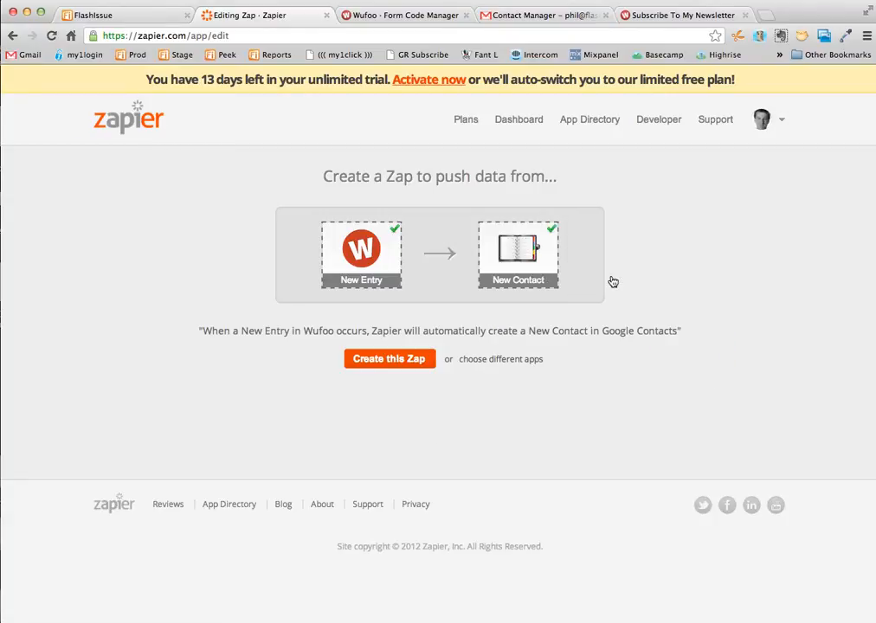
click(387, 358)
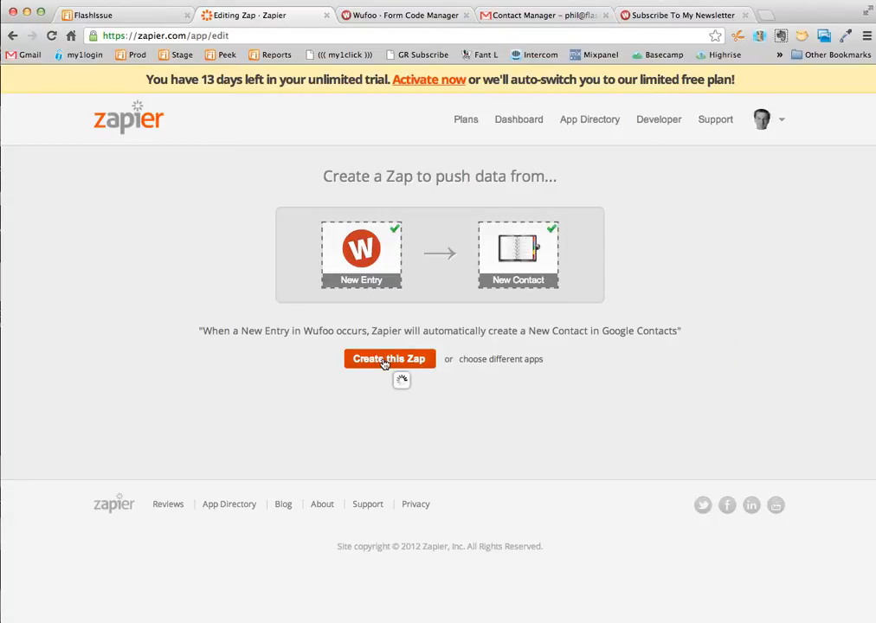
Begin adding a Wufoo account named 'My Newsletter List'.
click(388, 358)
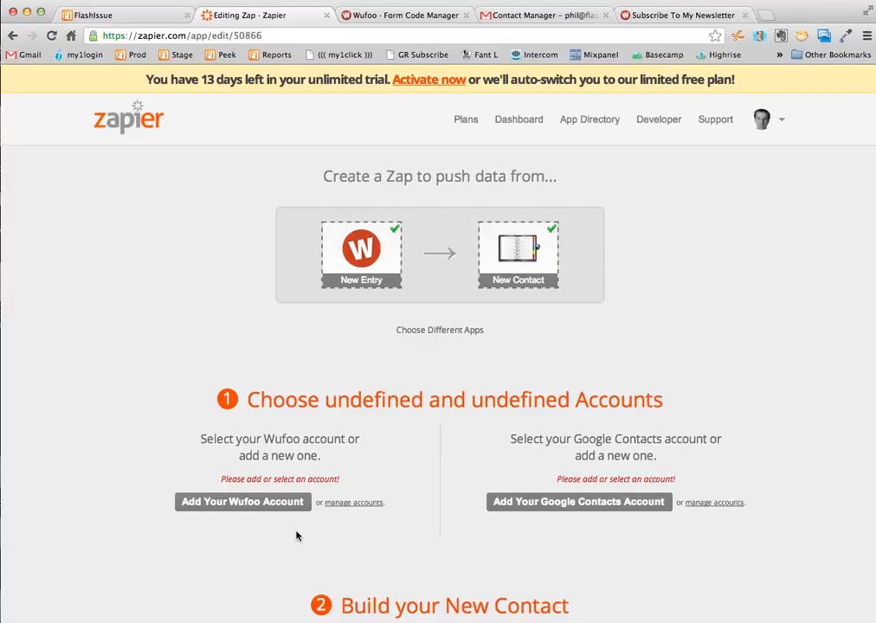
mouse_move(242, 501)
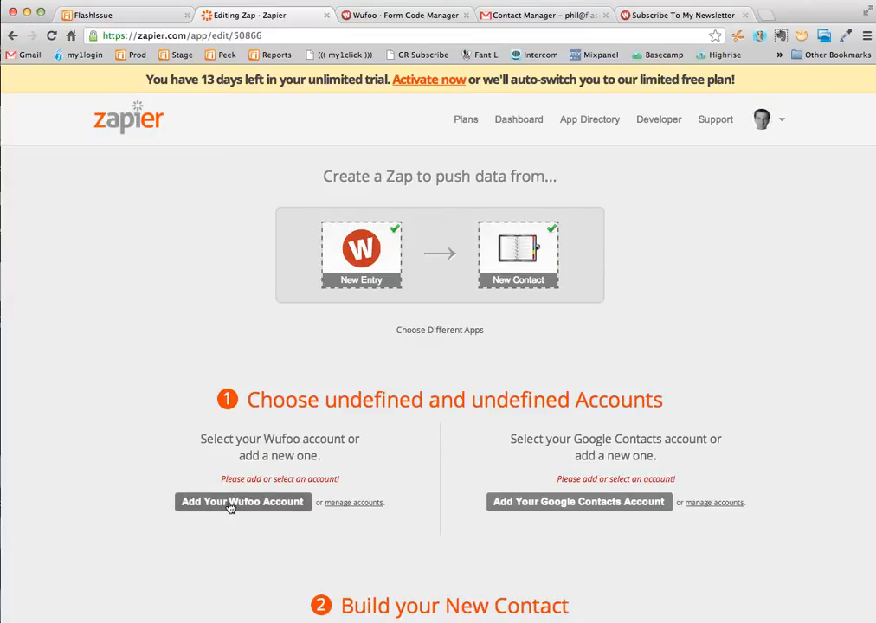
click(242, 501)
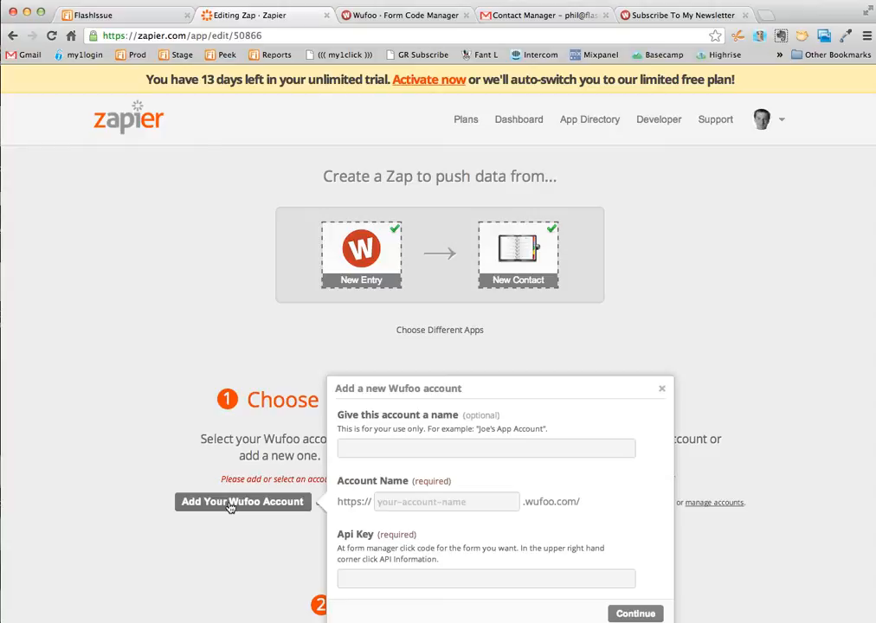
click(485, 448)
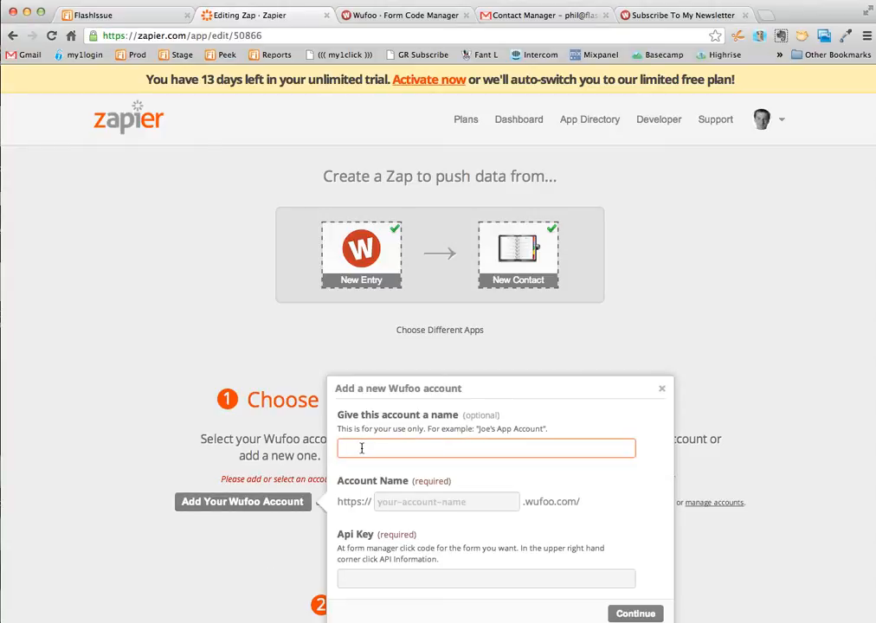
text(My N)
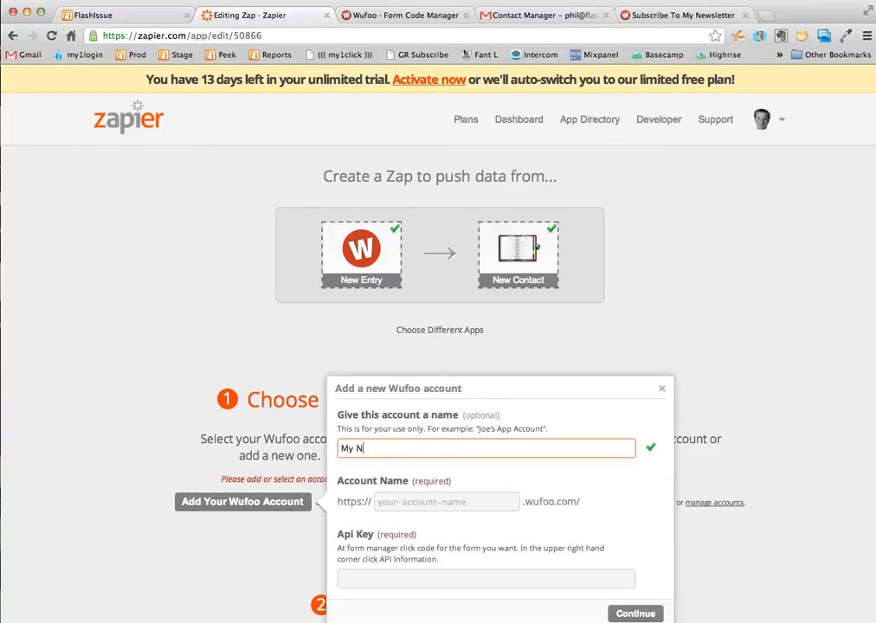
text(ewsletter)
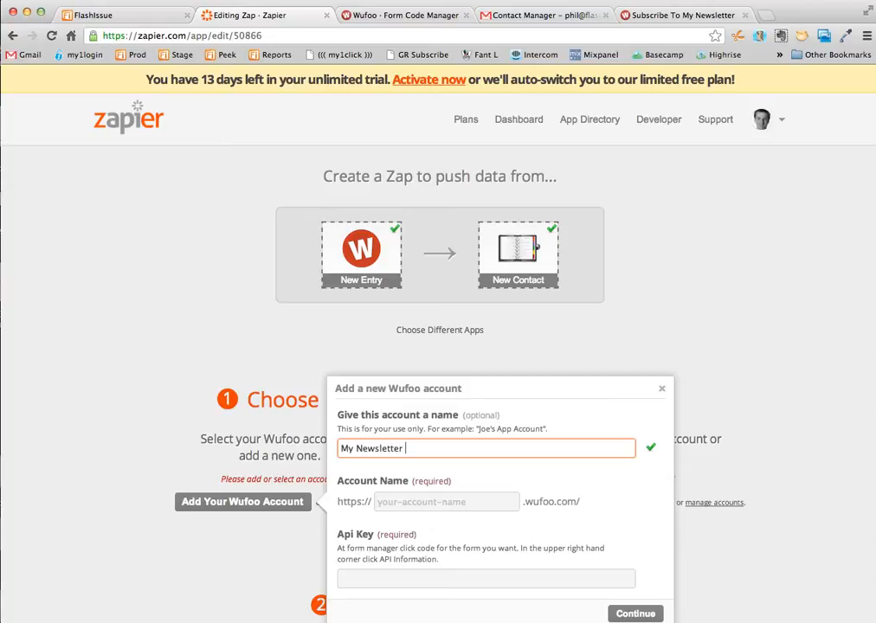
text(List)
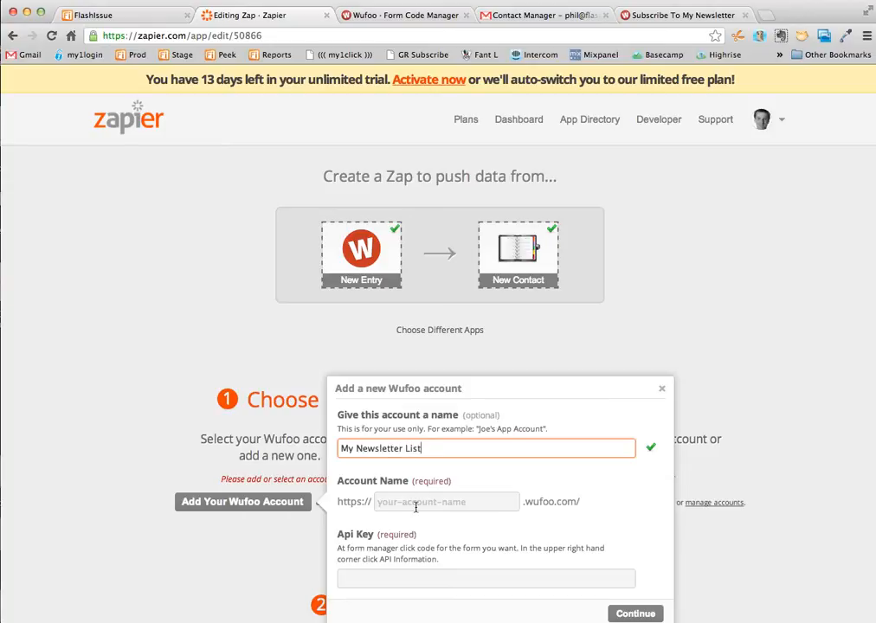
click(447, 502)
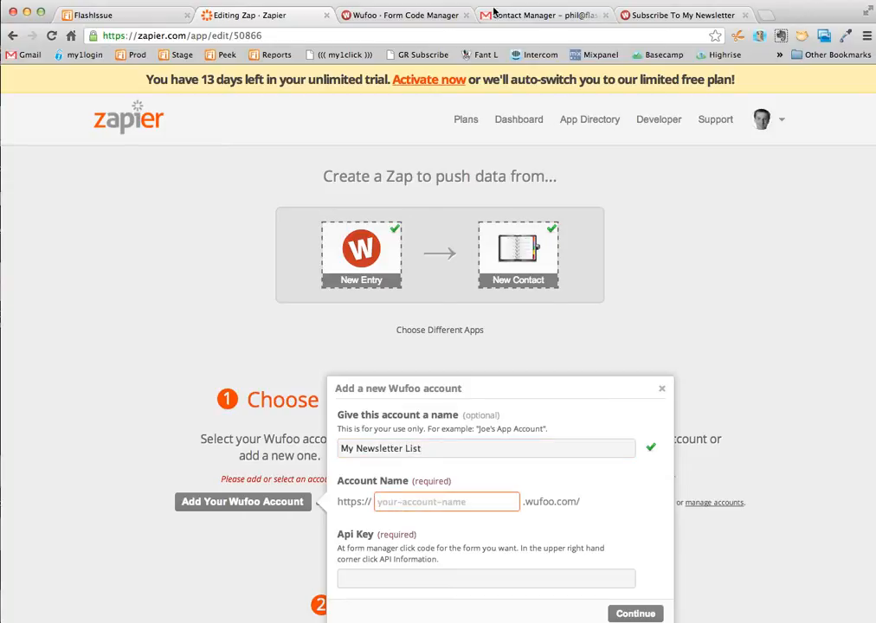
Look up the Wufoo subdomain flexmba and enter it in the Zapier account dialog.
click(402, 15)
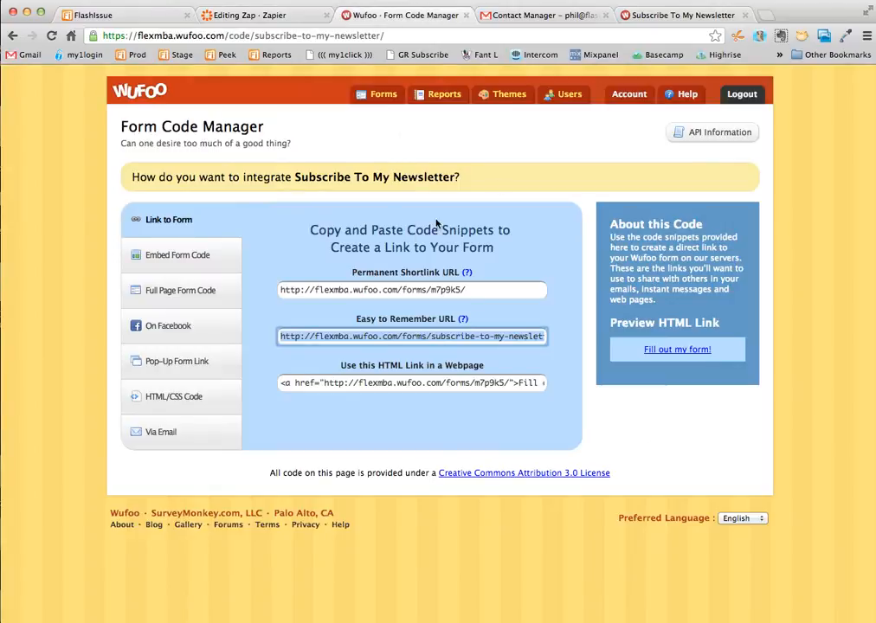
click(628, 93)
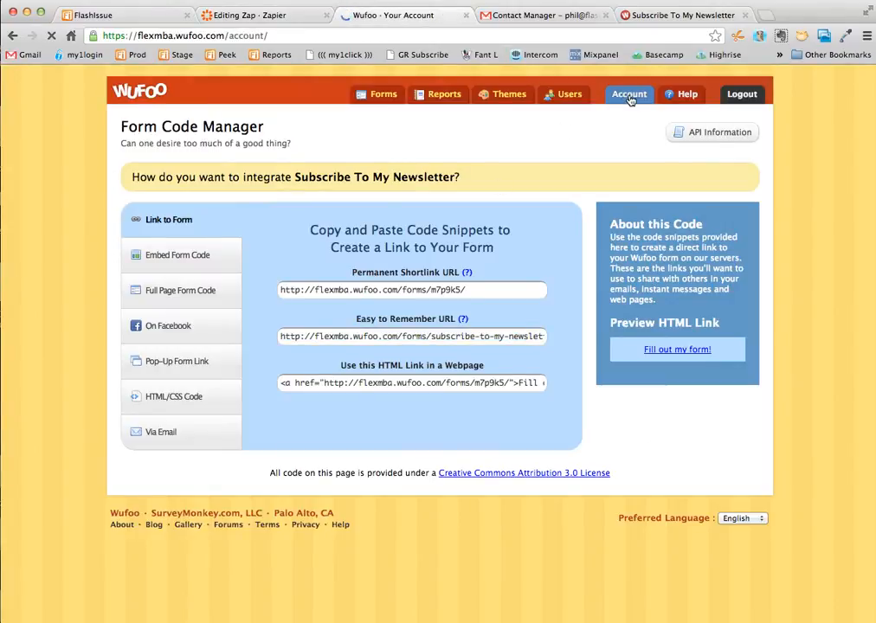
click(628, 93)
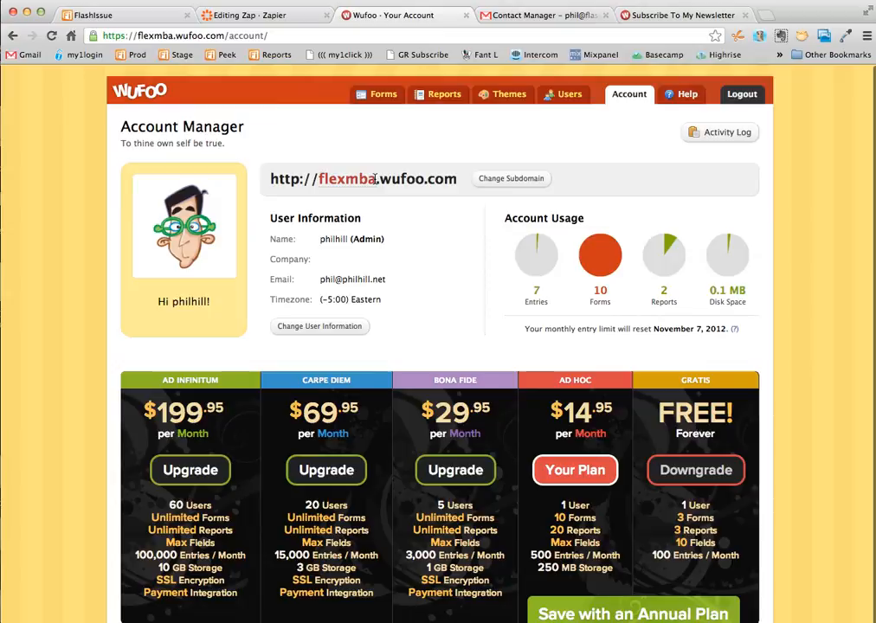
double_click(346, 178)
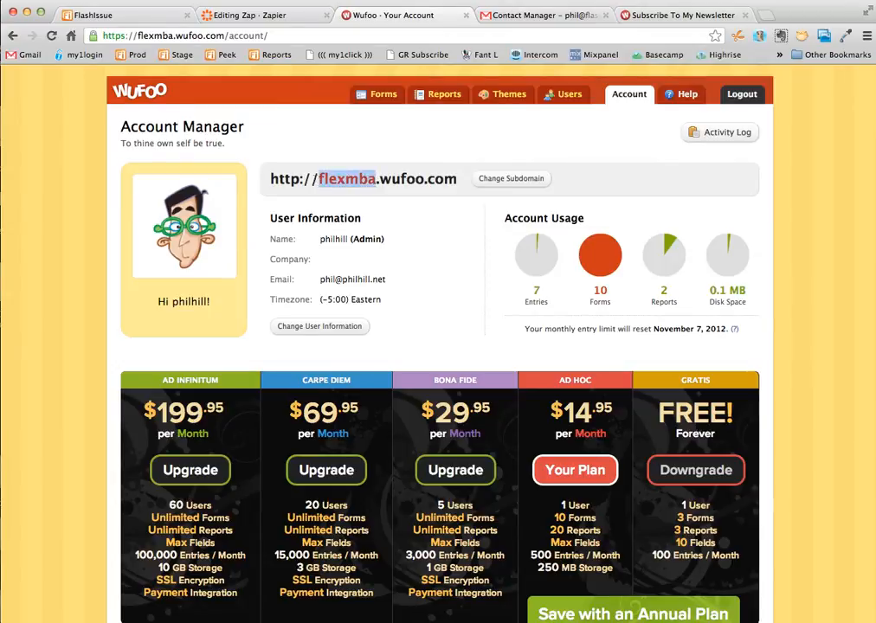
click(260, 13)
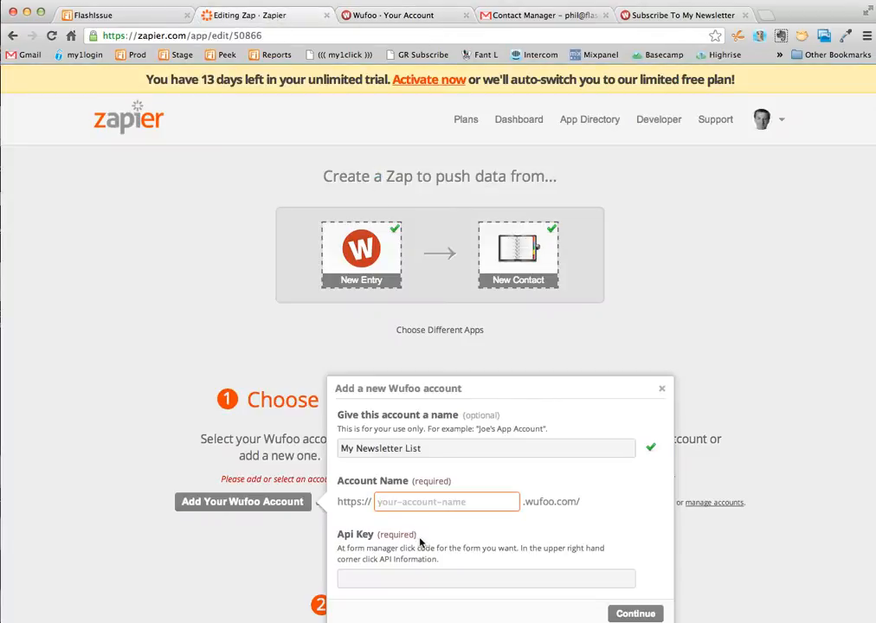
text(flexmba)
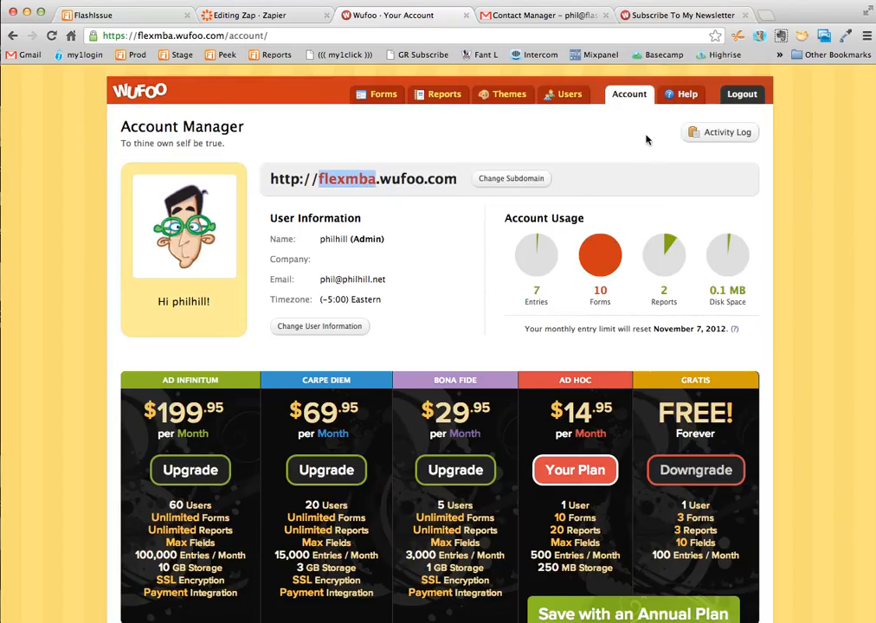
Locate the API key on the Subscribe To My Newsletter form's code page in Wufoo.
click(377, 93)
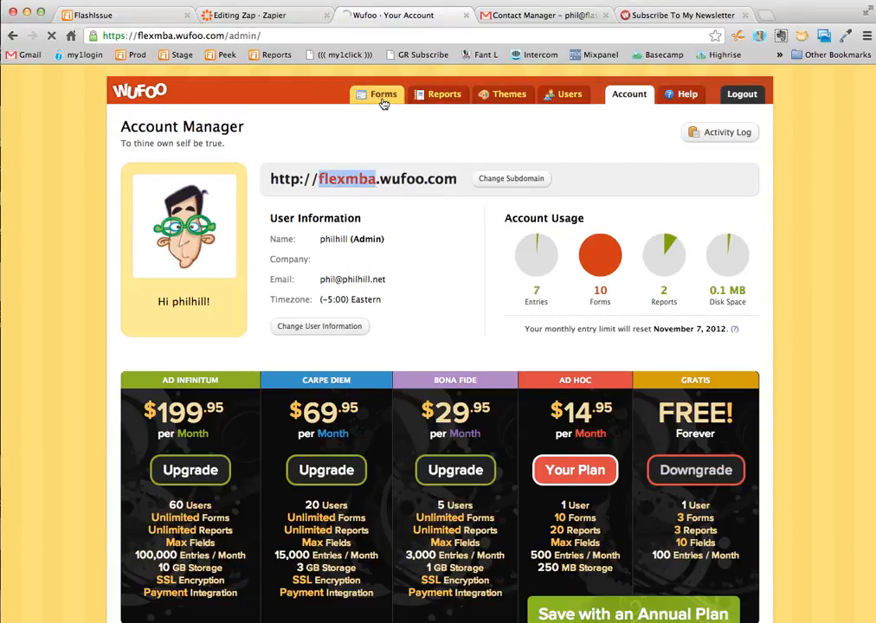
click(382, 93)
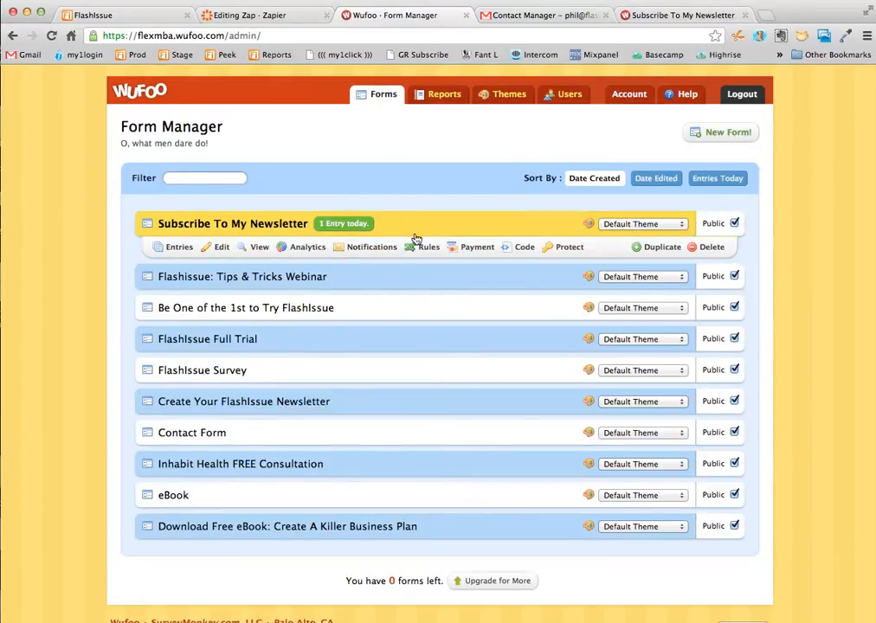
click(524, 245)
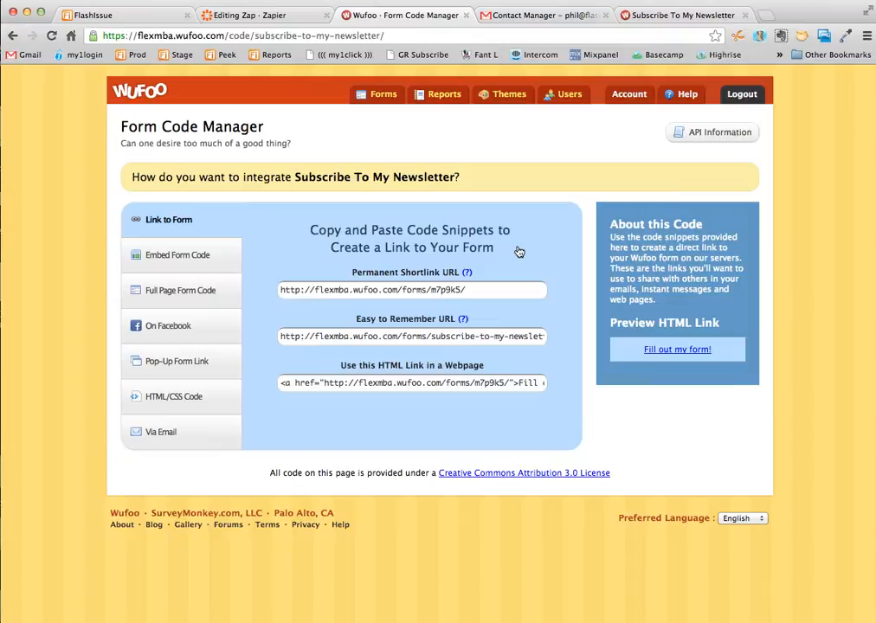
mouse_move(523, 232)
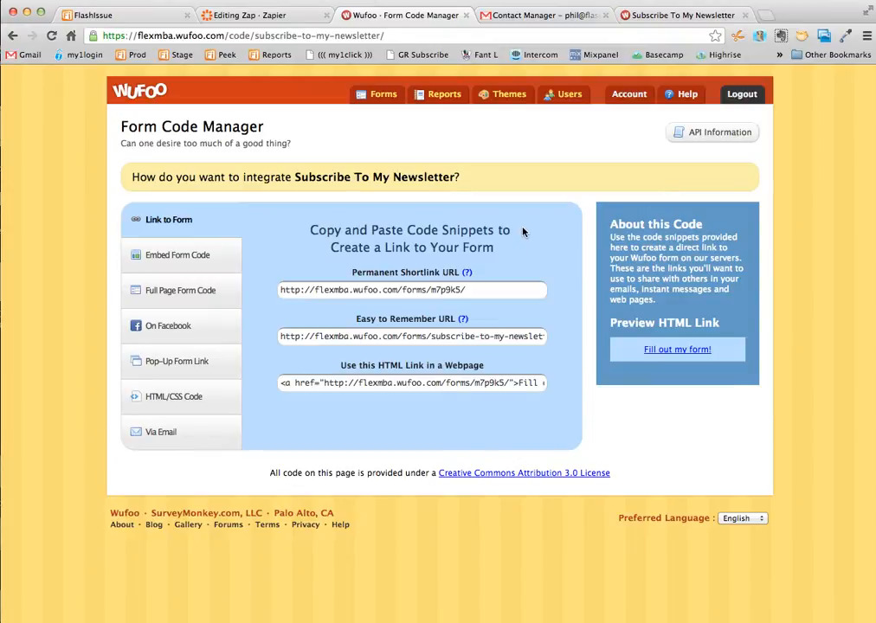
click(711, 131)
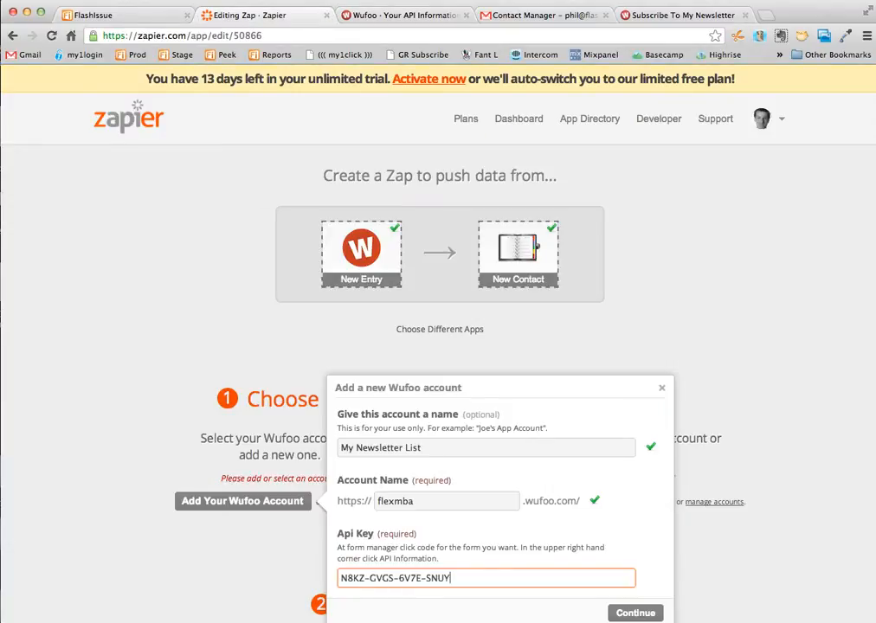
Save the Wufoo connection and start adding a Google Contacts account.
click(661, 388)
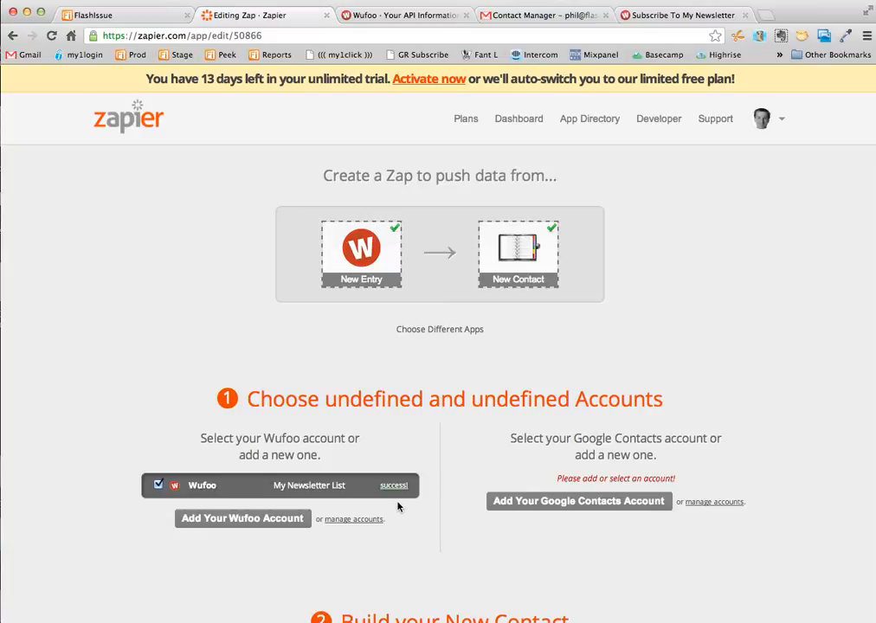
mouse_move(685, 512)
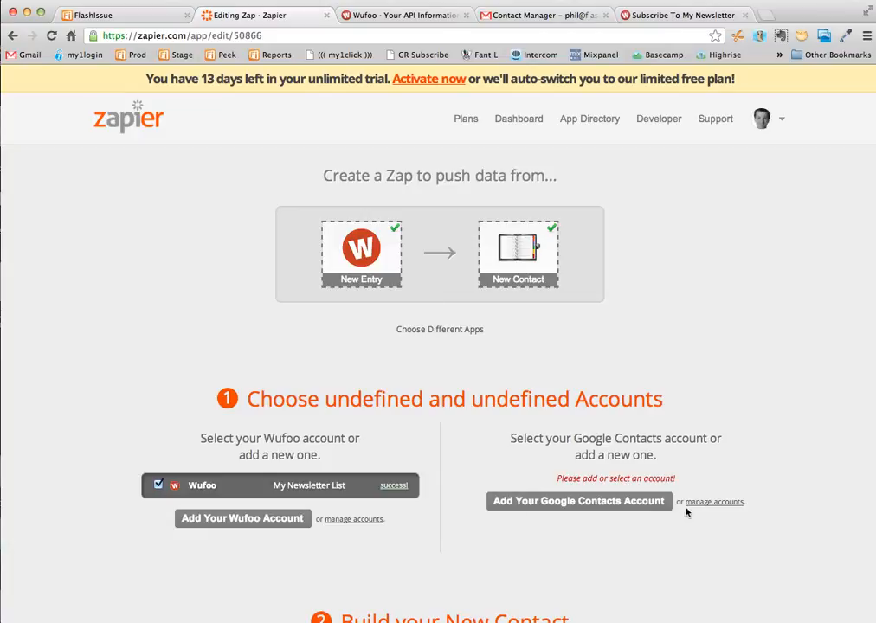
click(578, 502)
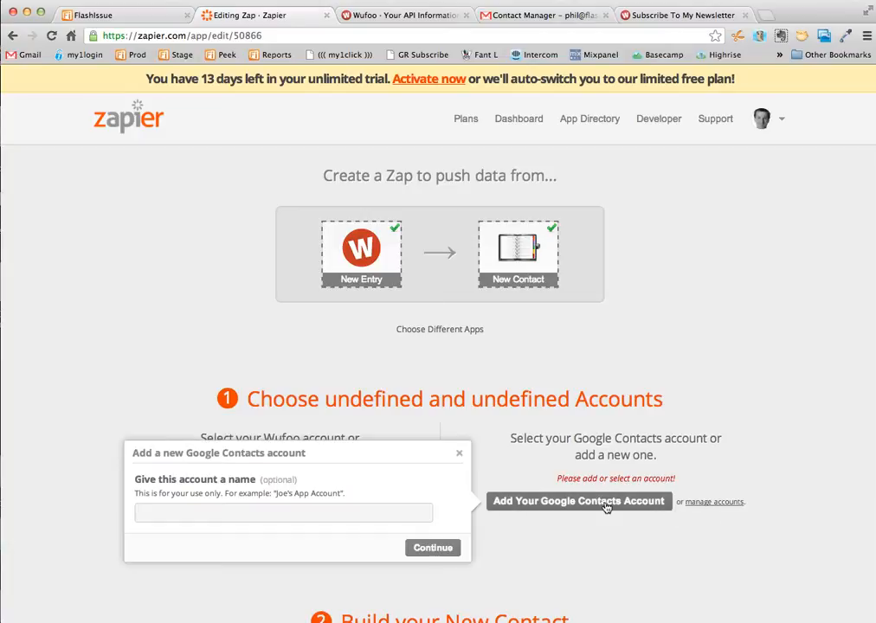
Name the new Google Contacts account 'MY Newsletter Sign Up'.
click(284, 512)
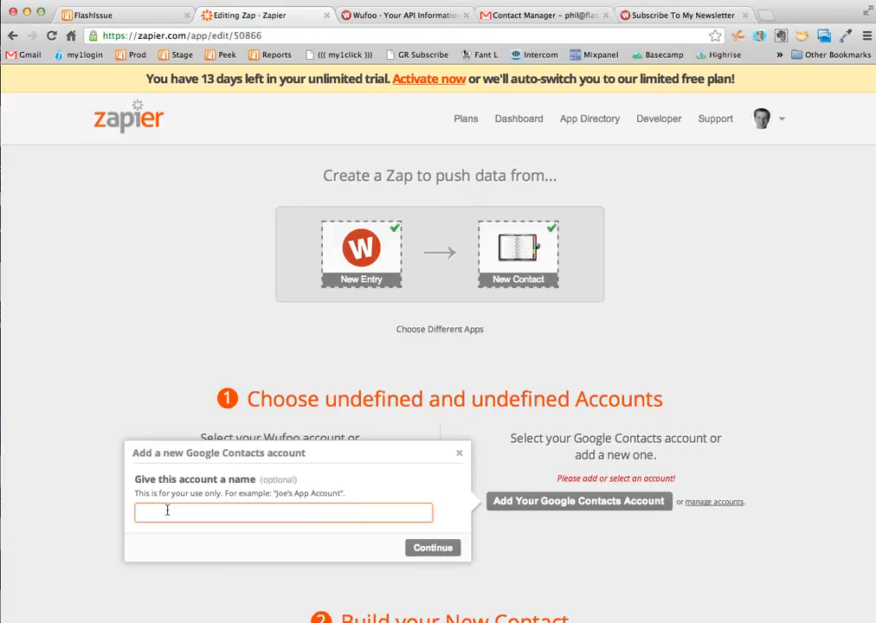
text(MY Newsletter)
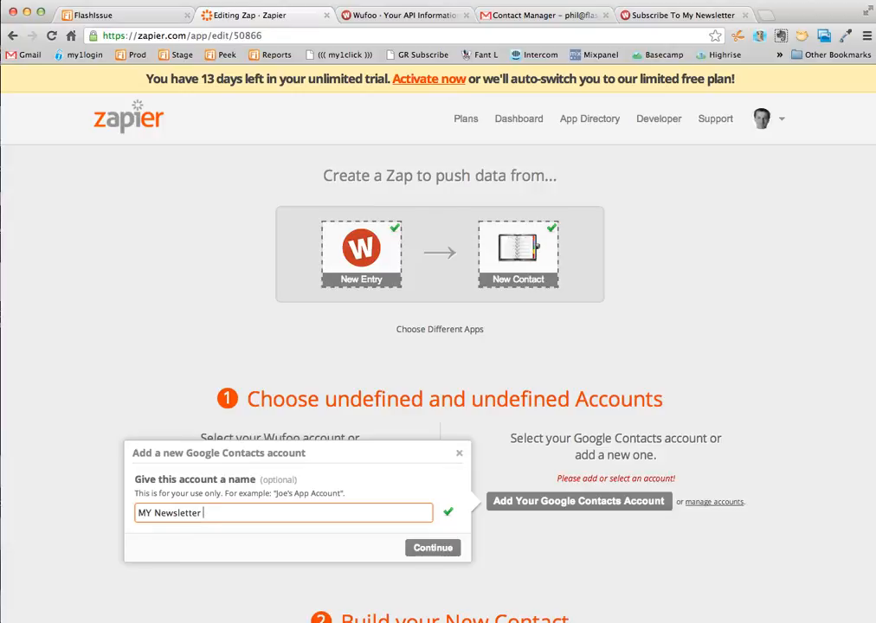
text(Sign Up)
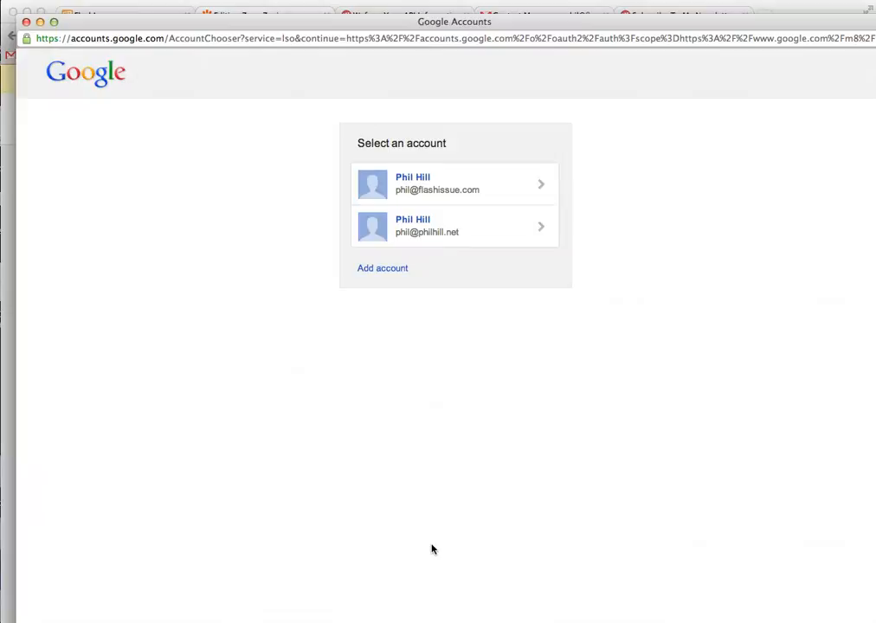
mouse_move(443, 183)
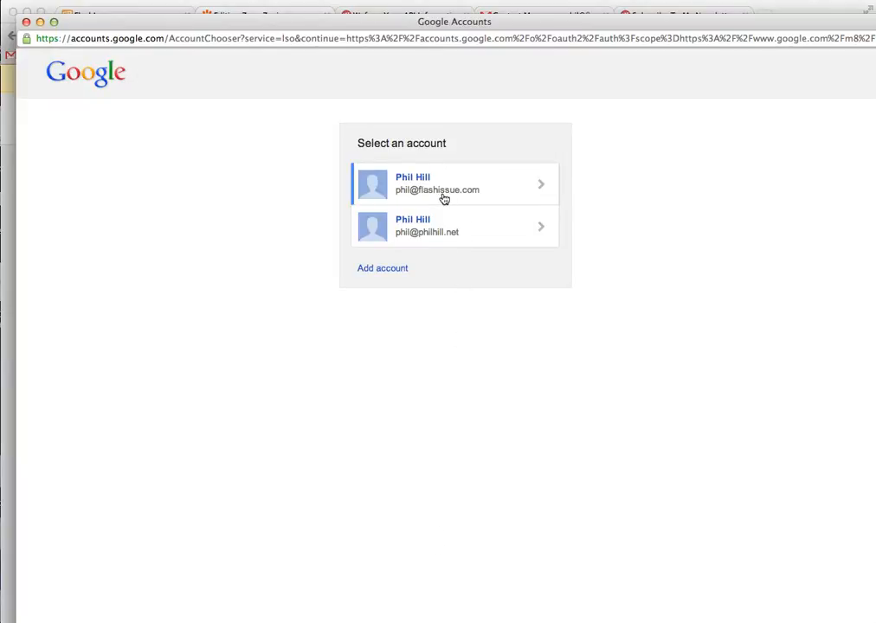
Grant Zapier access to the first Google account's contacts and test the connection.
click(443, 183)
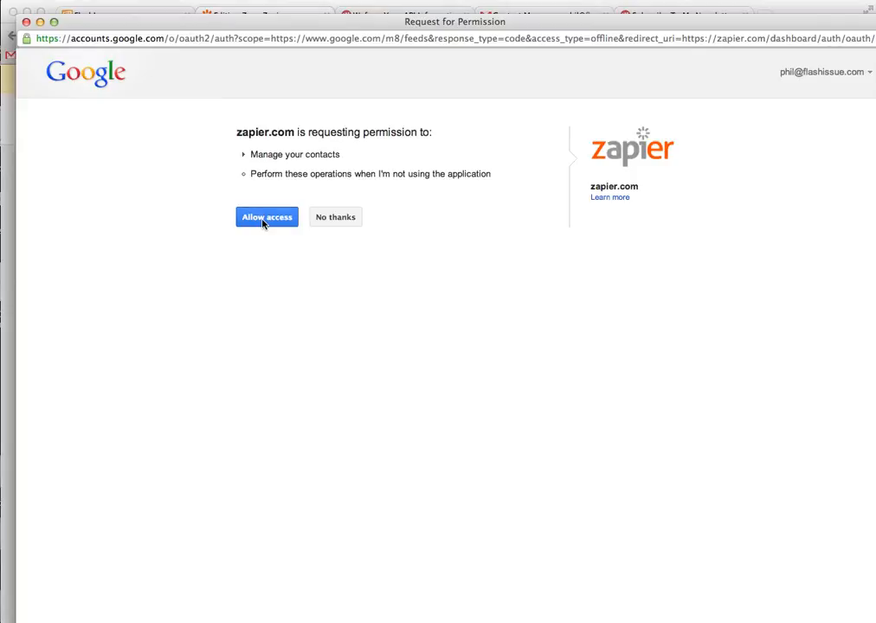
click(266, 216)
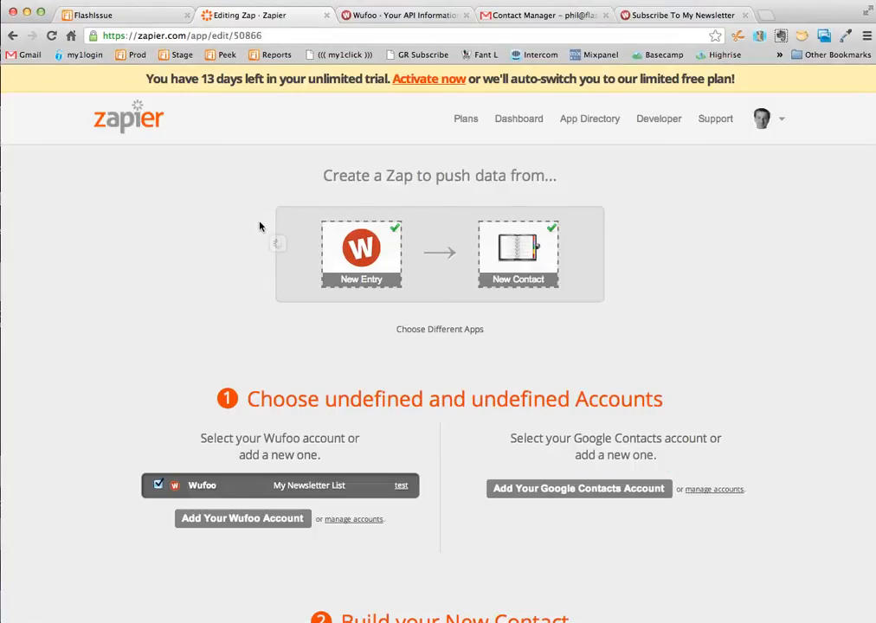
click(578, 488)
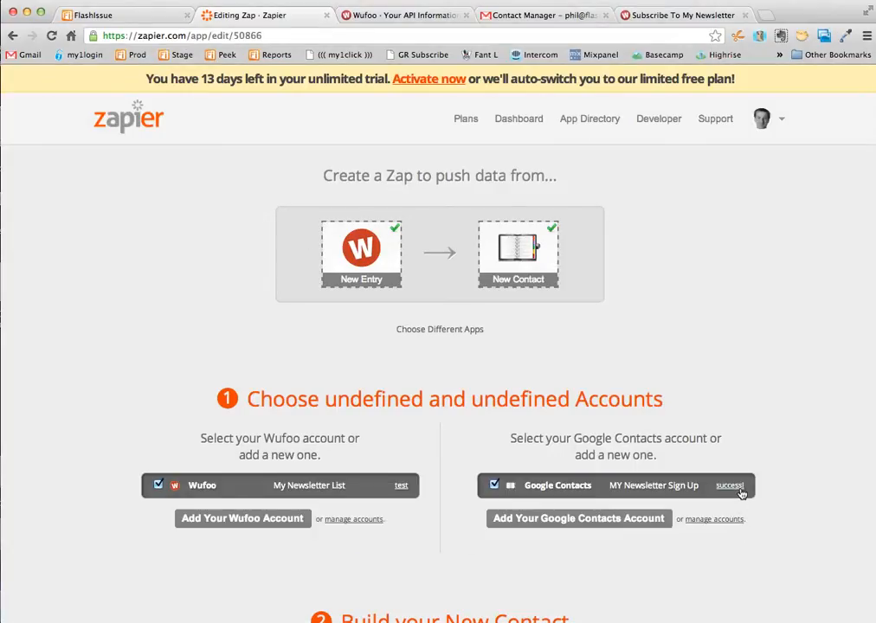
mouse_move(463, 561)
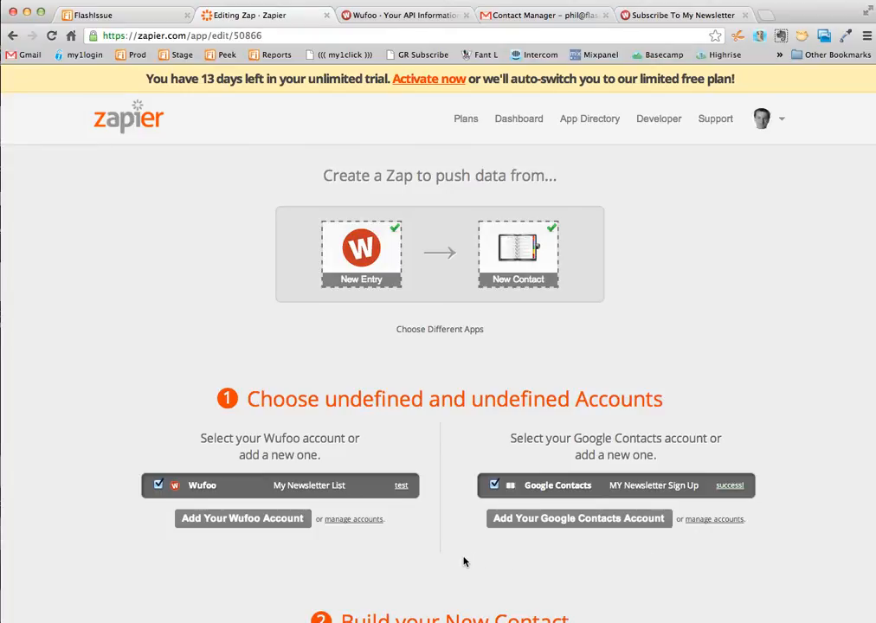
scroll(down, 3)
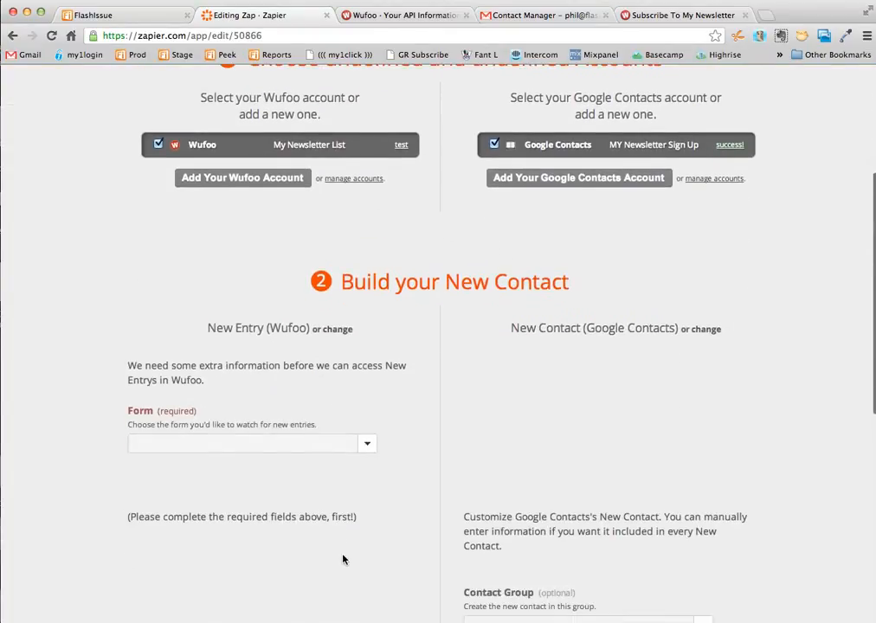
Set the zap to watch the Subscribe To My Newsletter form.
scroll(down, 3)
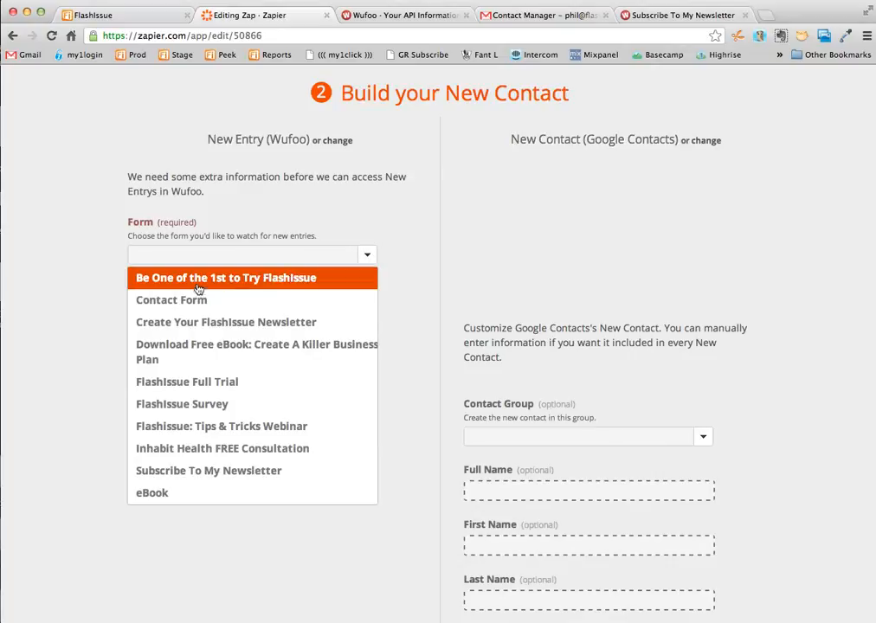
mouse_move(180, 457)
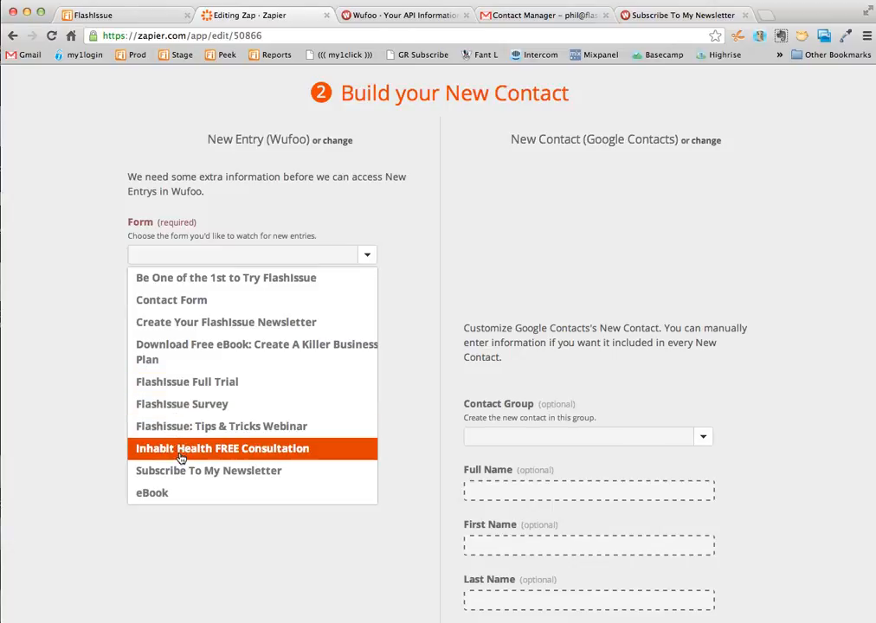
mouse_move(207, 471)
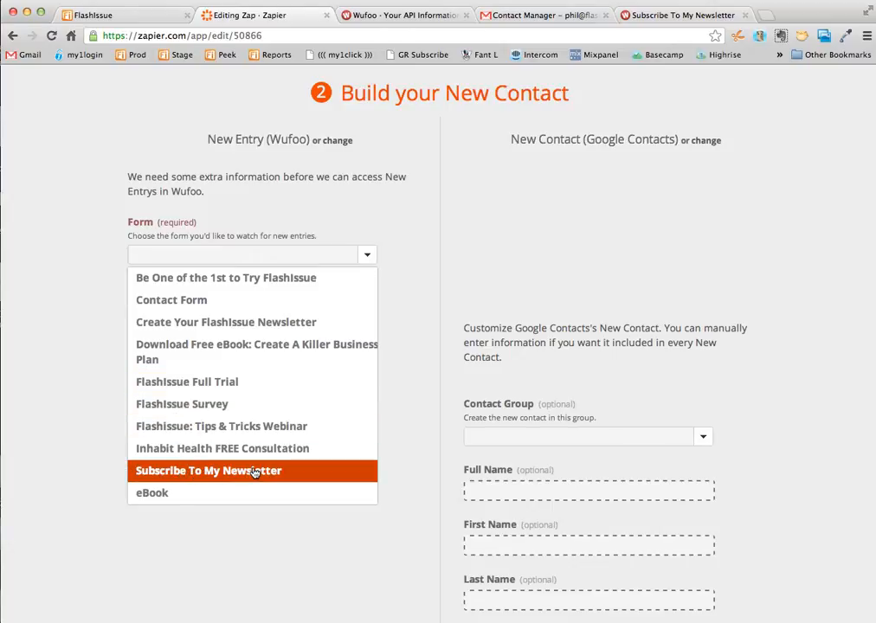
click(208, 471)
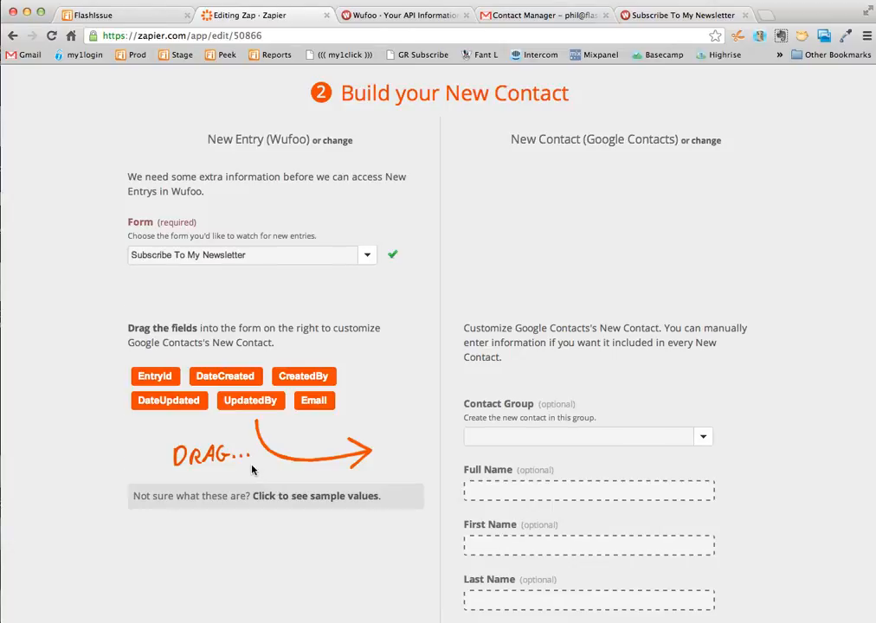
mouse_move(439, 463)
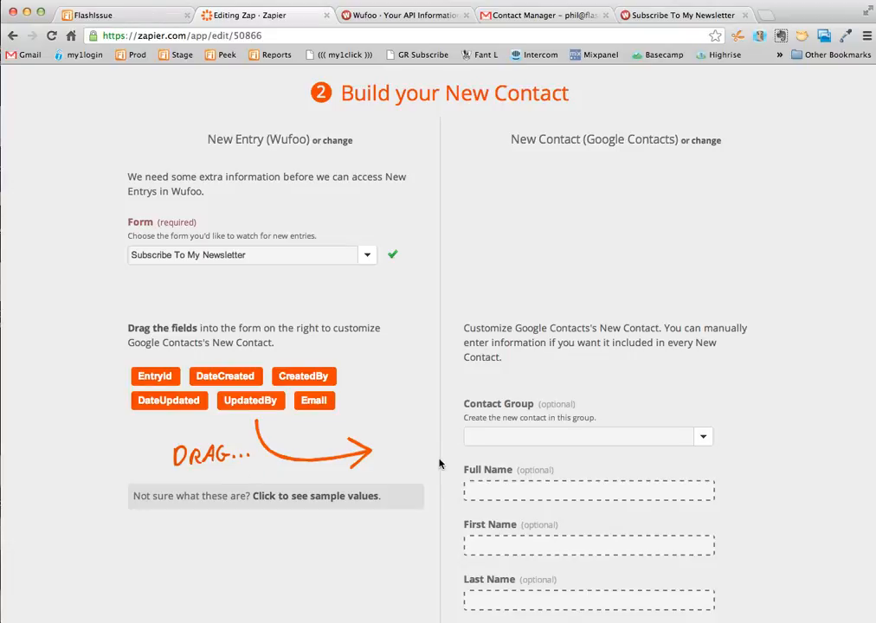
Map the Wufoo email field to Email and set Company to 'My Subscribers'.
scroll(down, 3)
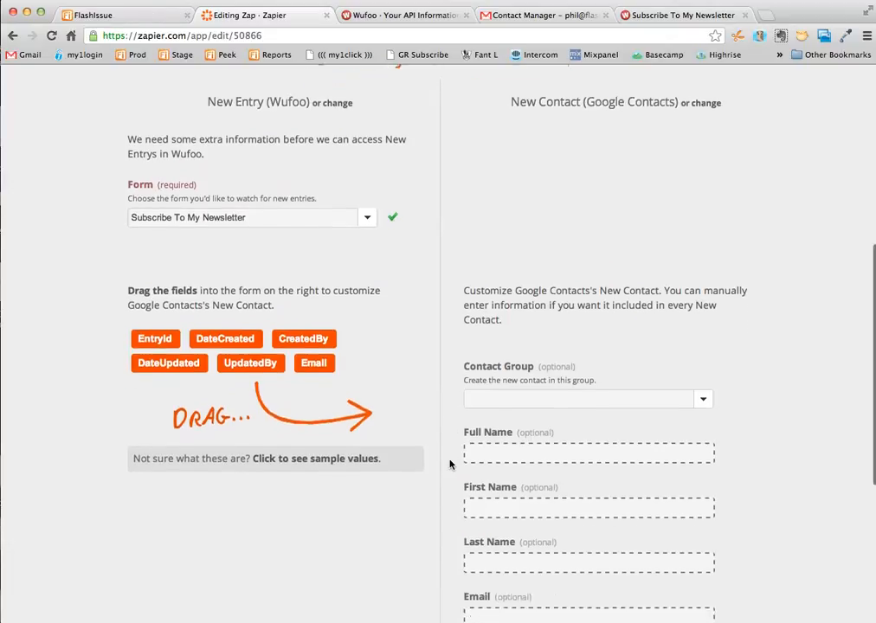
scroll(down, 3)
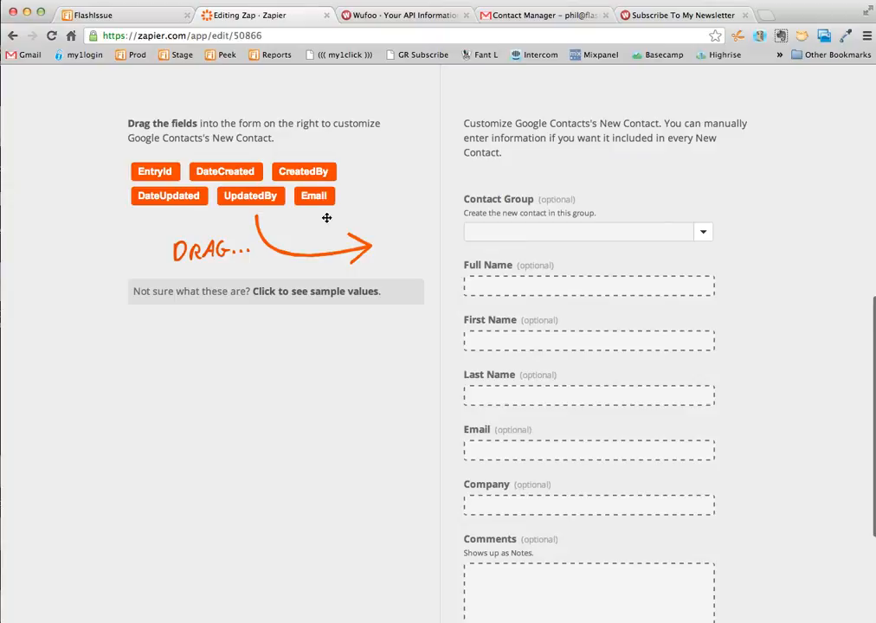
drag(314, 196, 493, 311)
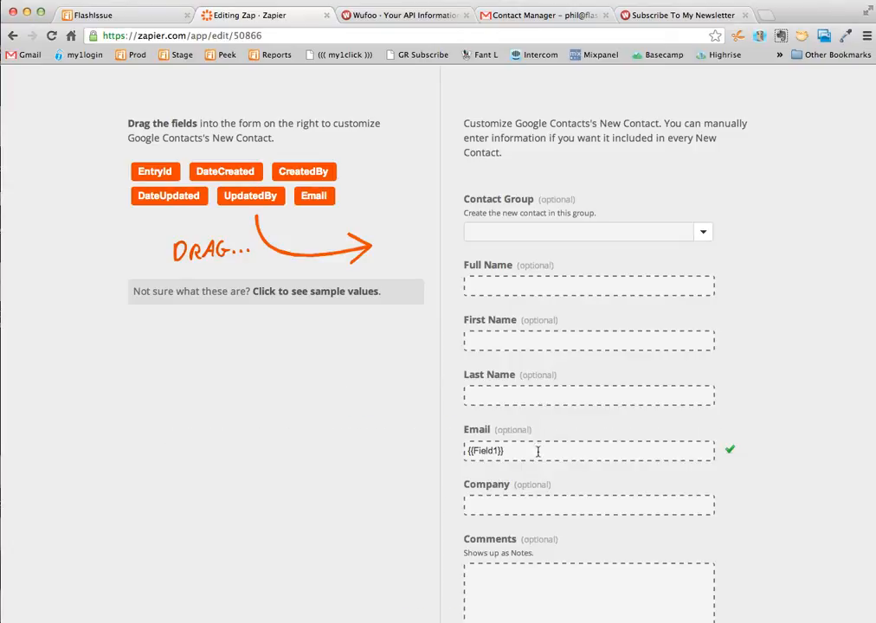
click(588, 505)
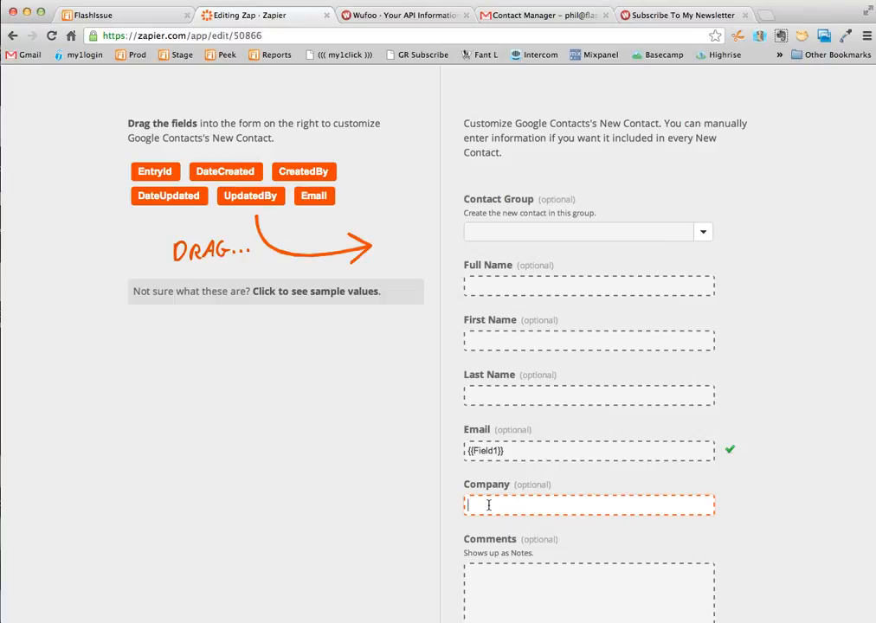
text(My)
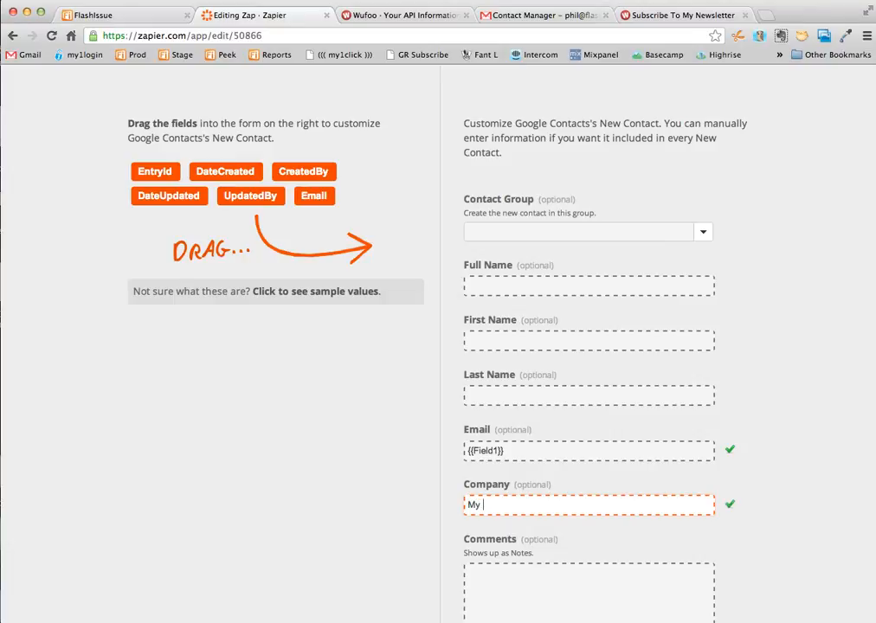
text(Subscribers)
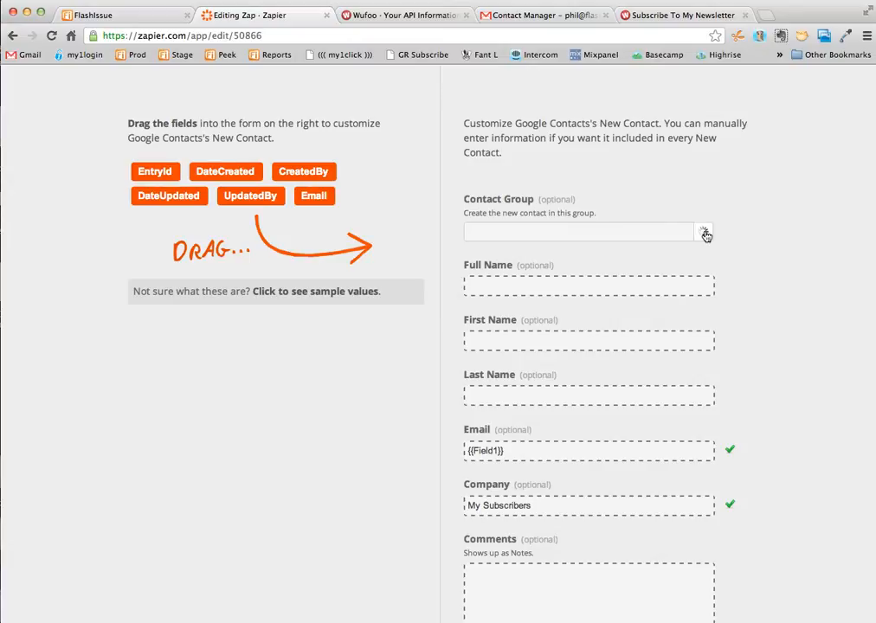
Set Contact Group to System Group: My Contacts.
click(702, 232)
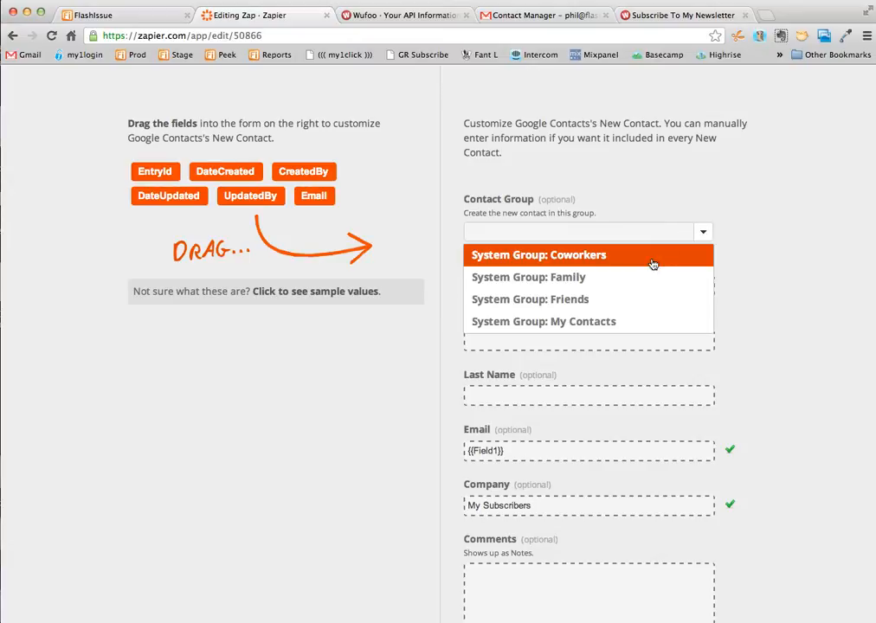
mouse_move(553, 320)
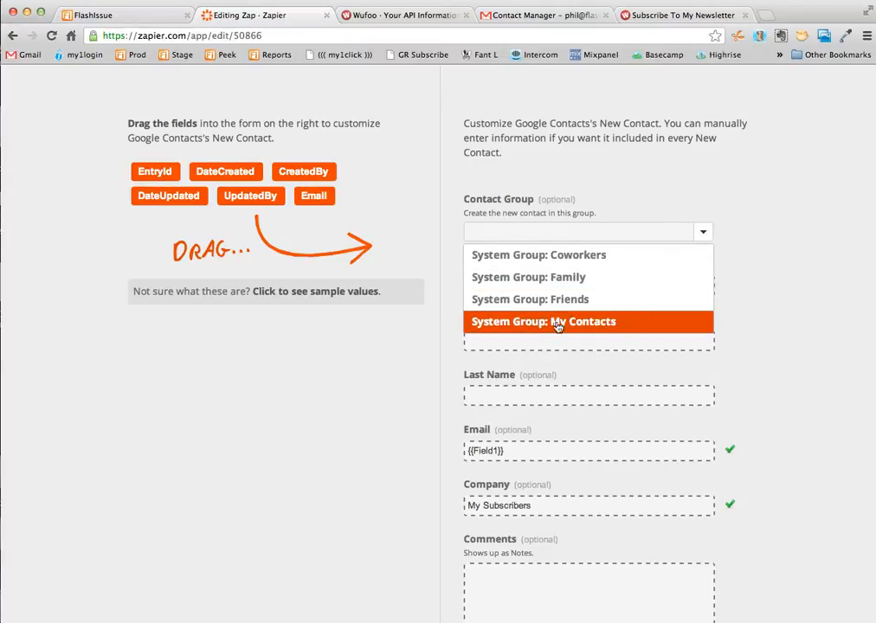
click(543, 320)
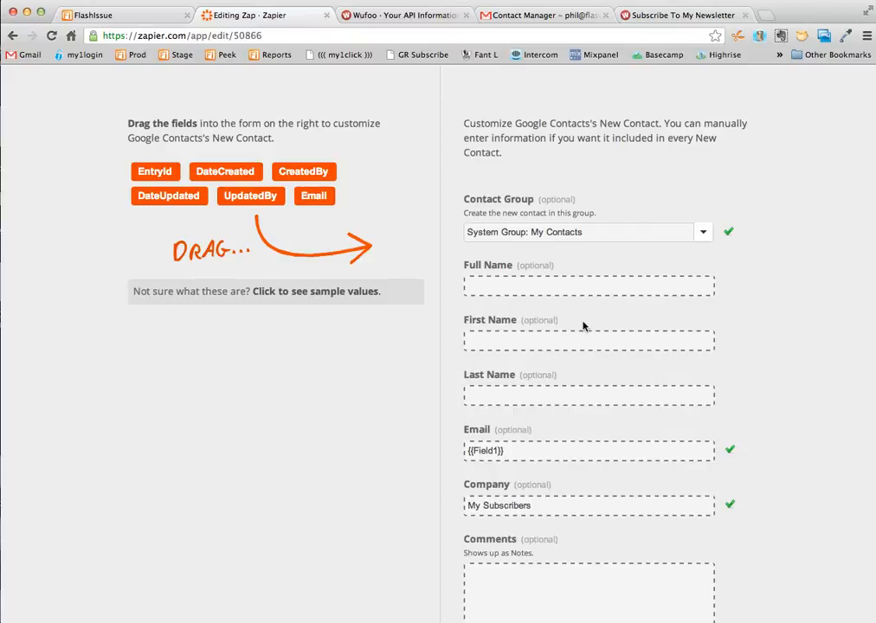
scroll(down, 3)
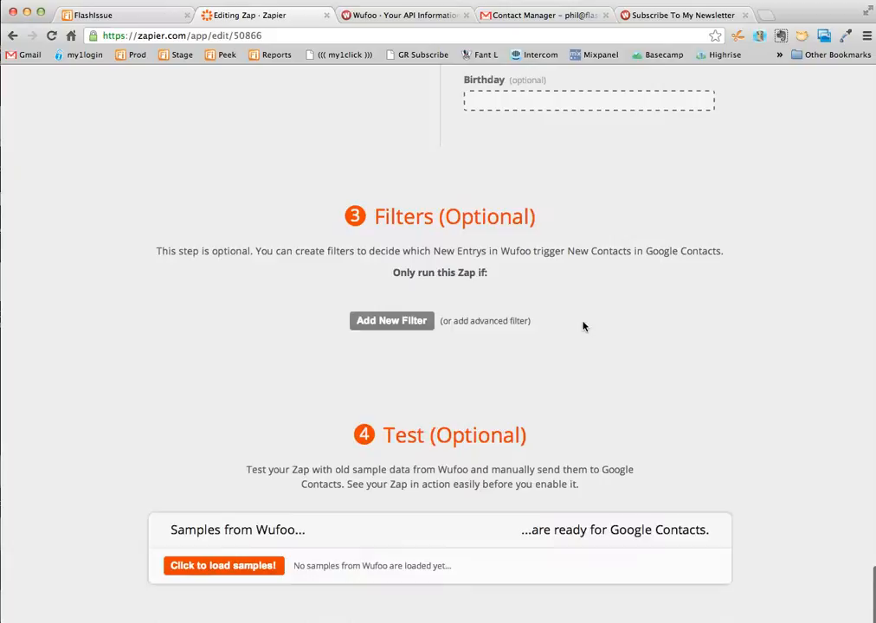
Load the sample Wufoo entries in the test step, then return to the Wufoo pages.
scroll(down, 3)
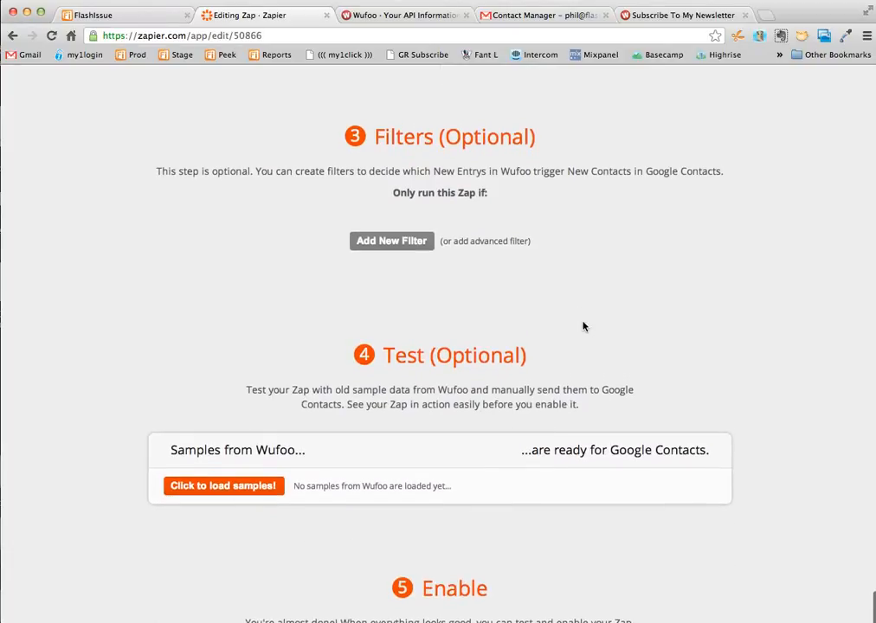
click(222, 484)
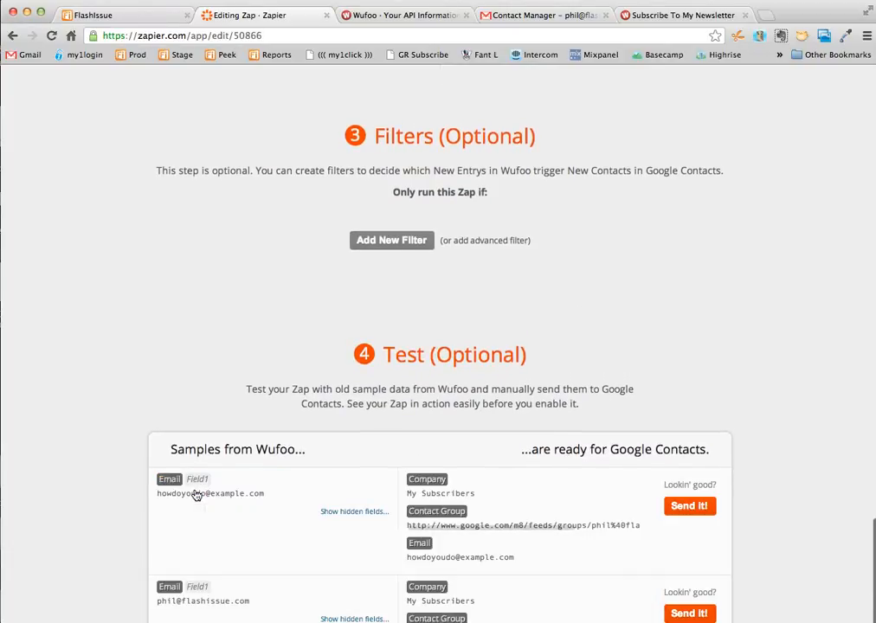
scroll(down, 3)
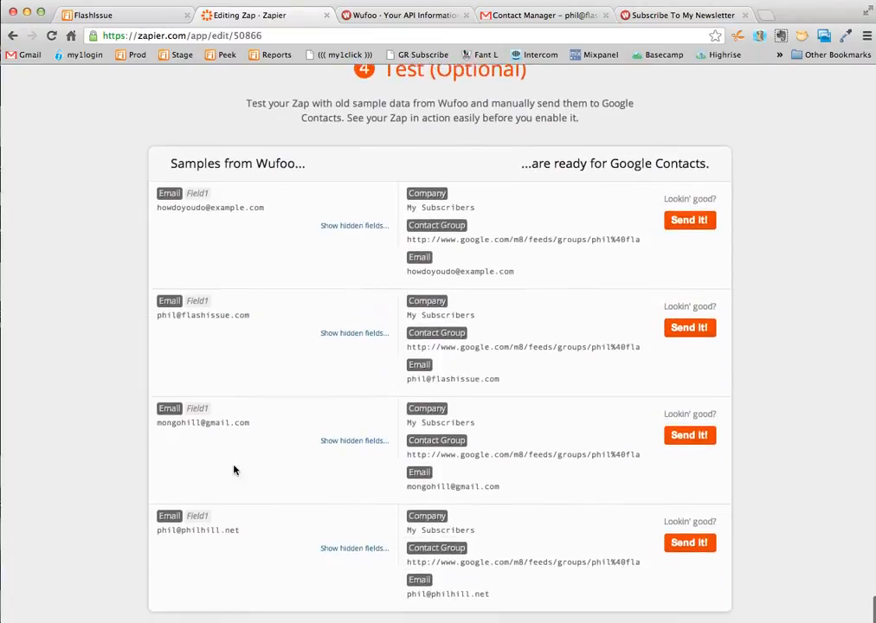
scroll(down, 3)
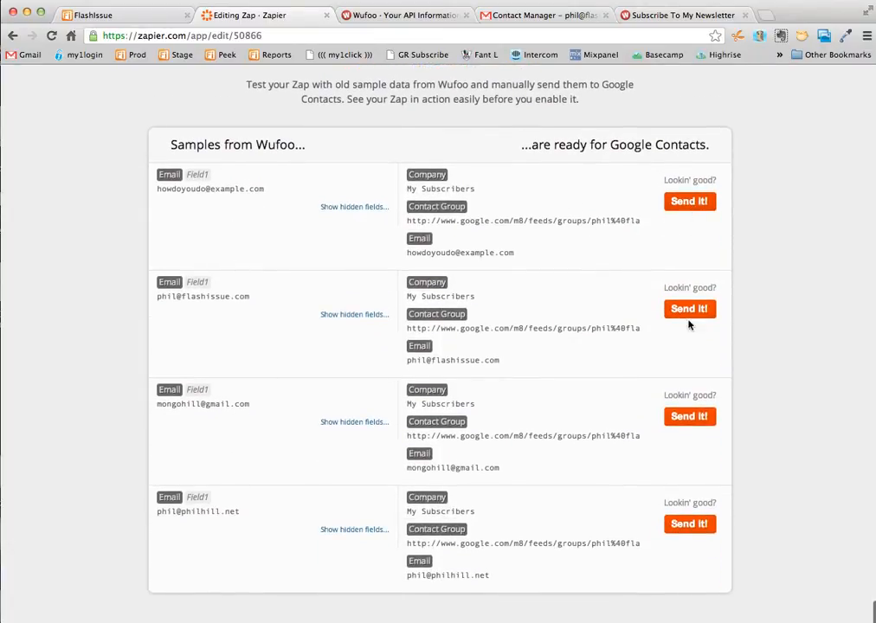
mouse_move(688, 554)
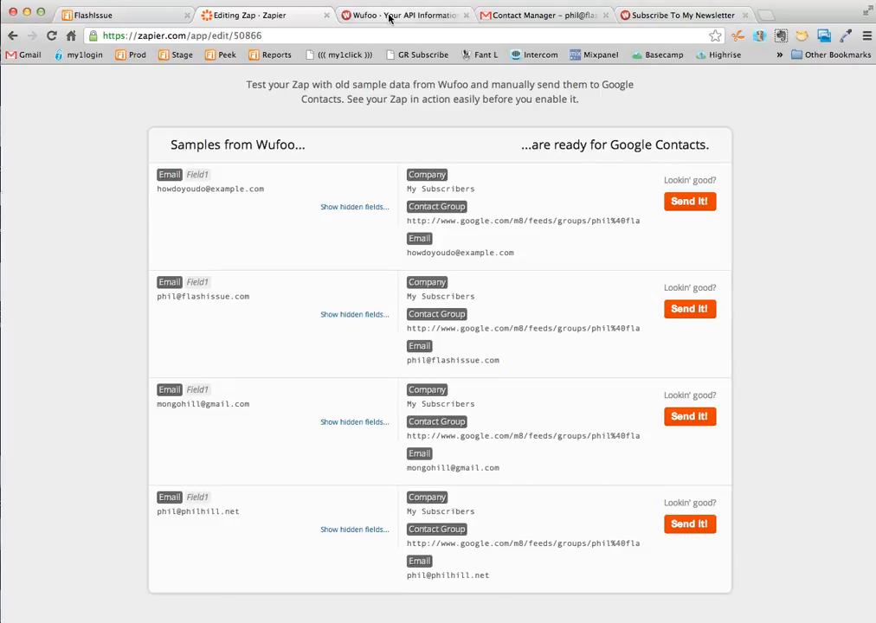
click(402, 14)
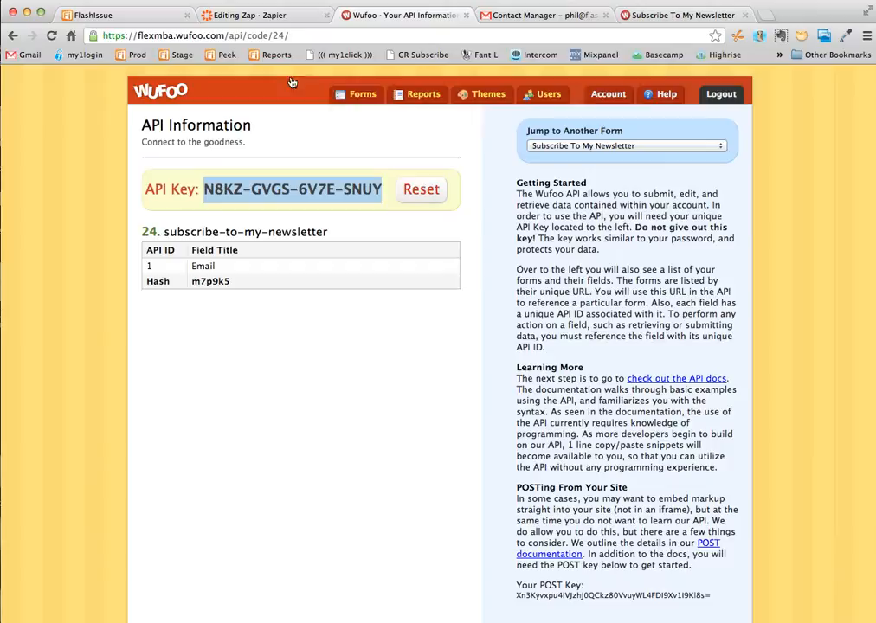
click(362, 93)
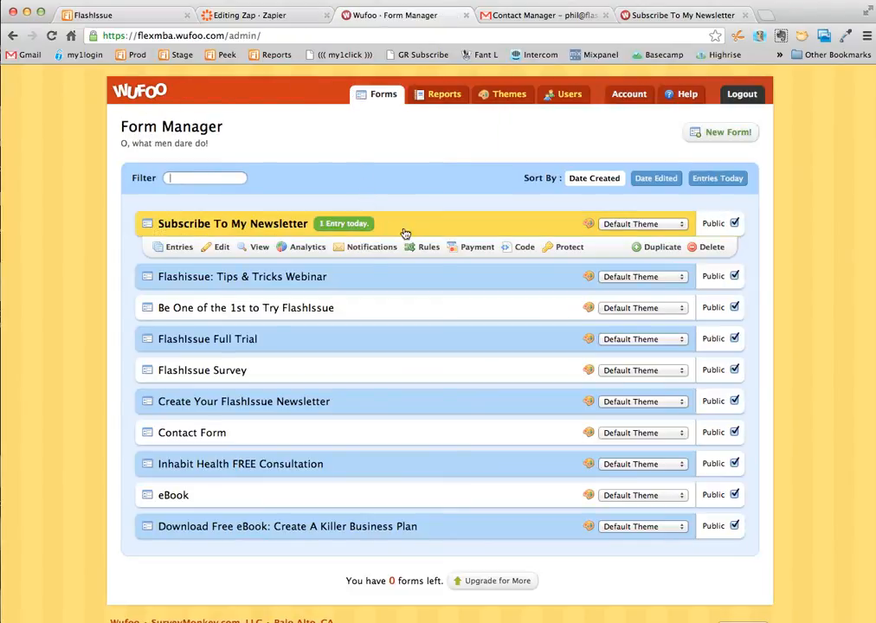
click(523, 246)
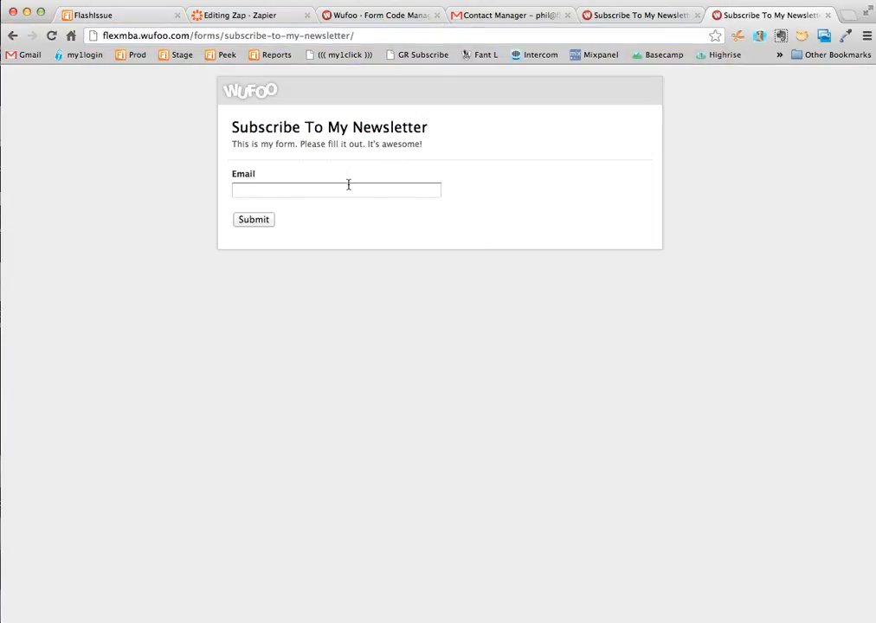
text(hithere@)
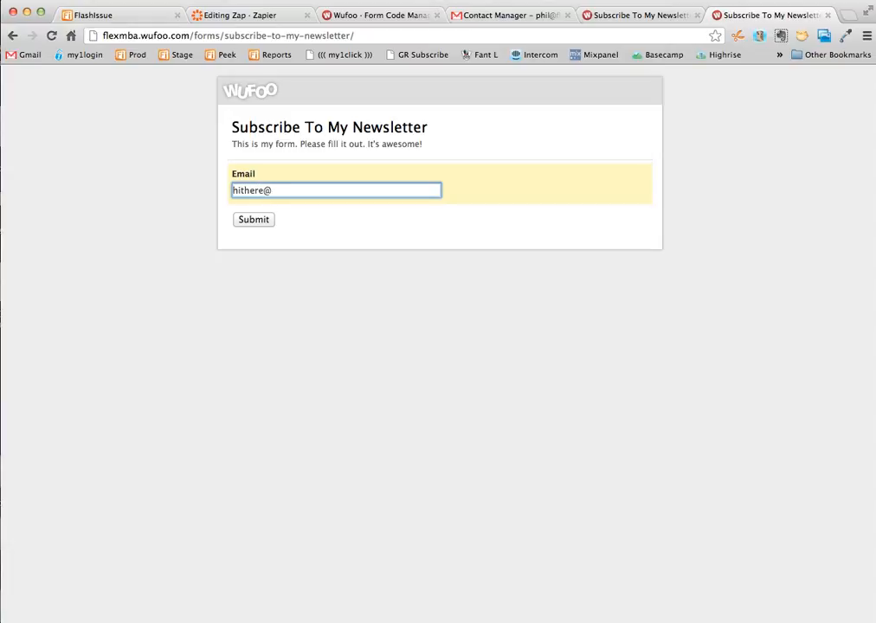
text(exa,ple)
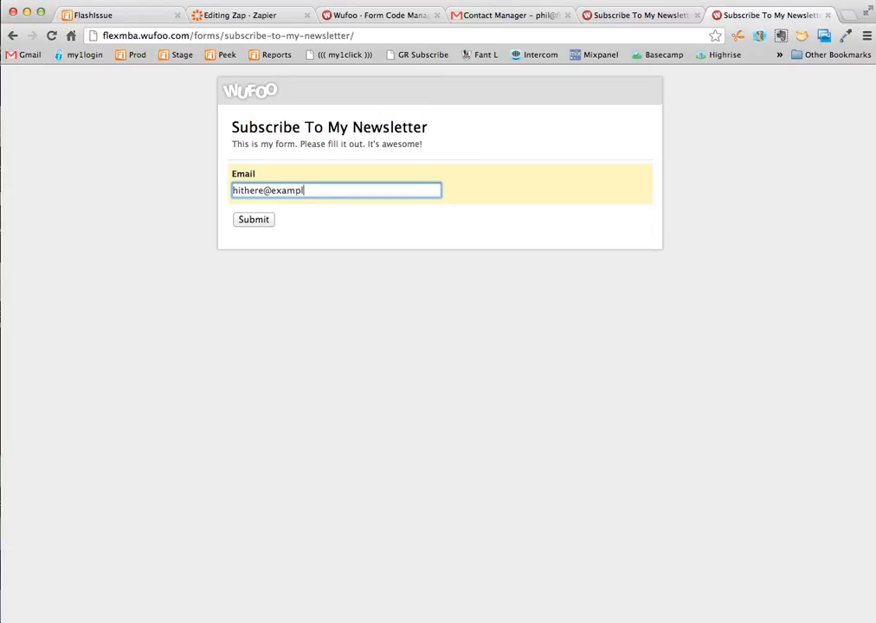
text(e.com)
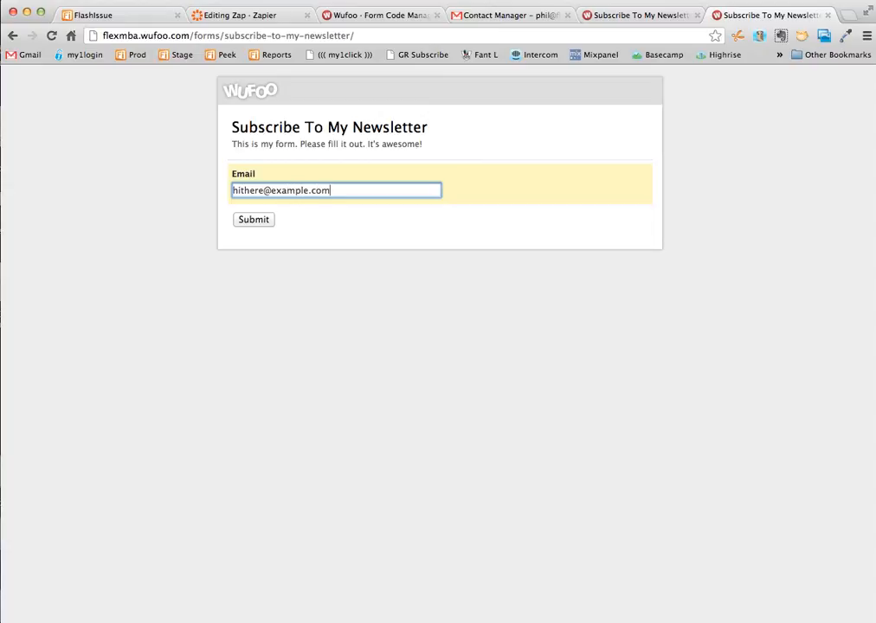
click(253, 218)
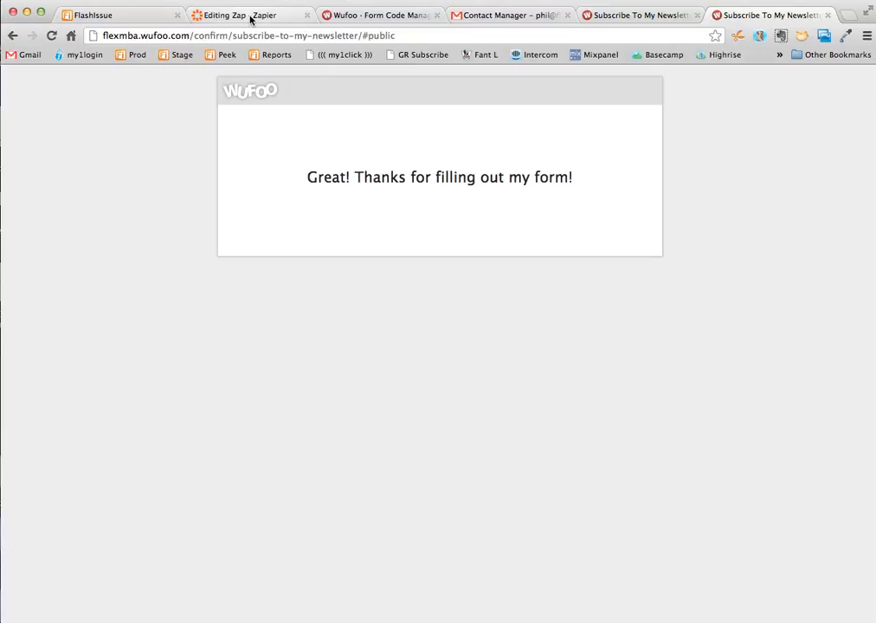
click(246, 14)
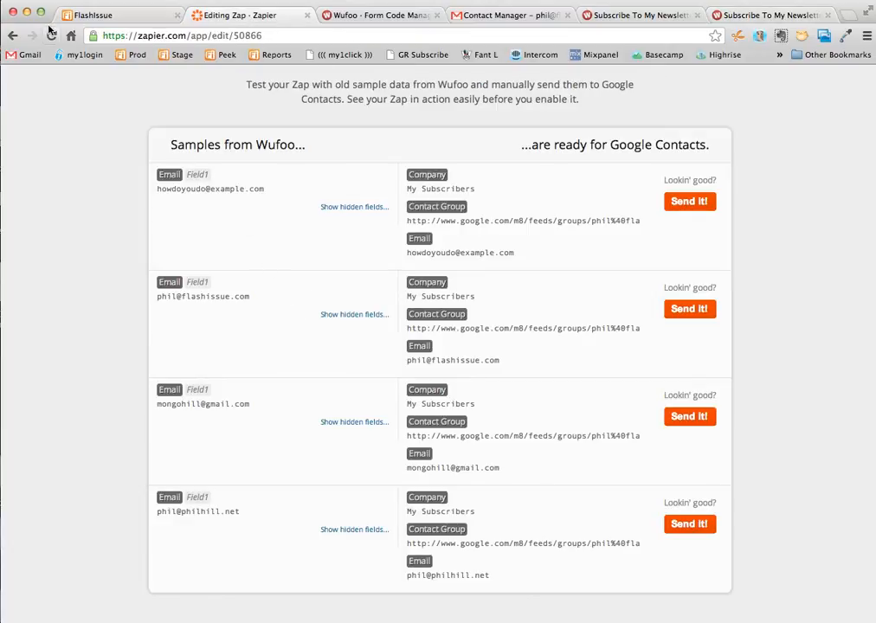
click(51, 35)
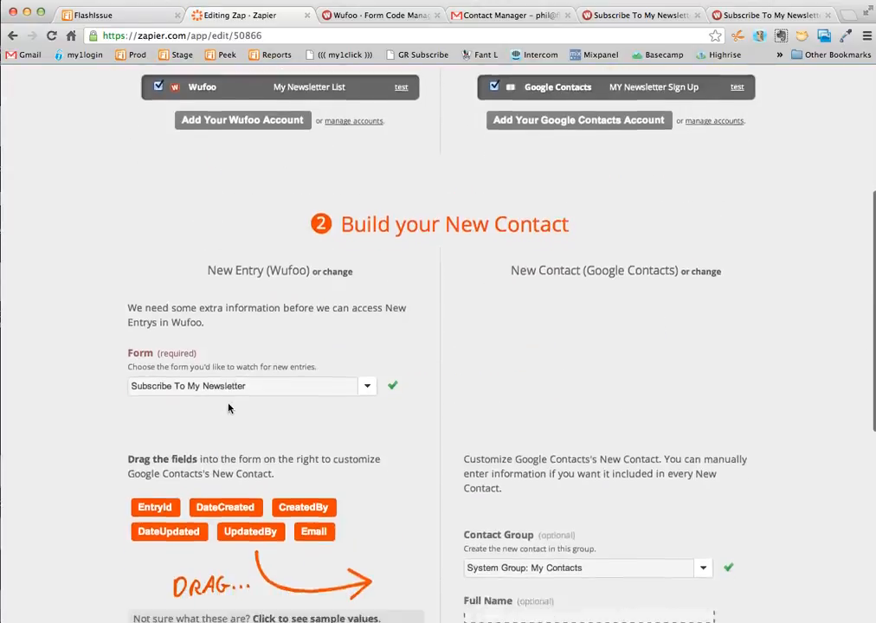
scroll(down, 3)
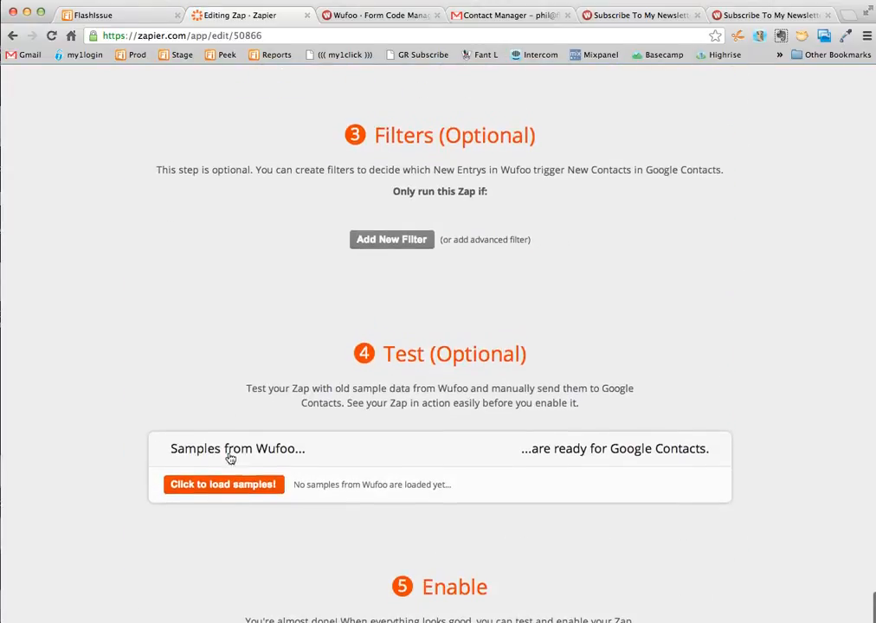
click(223, 485)
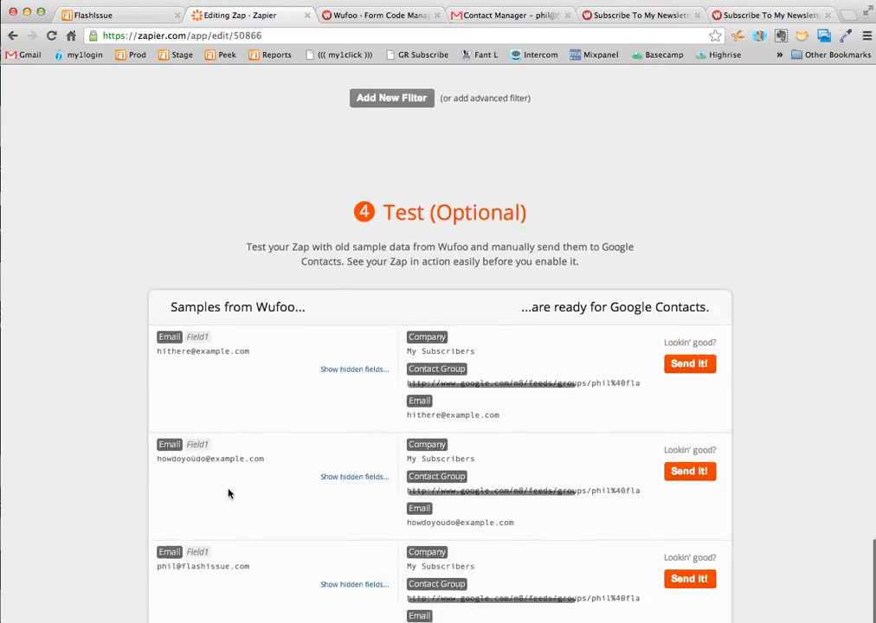
scroll(down, 3)
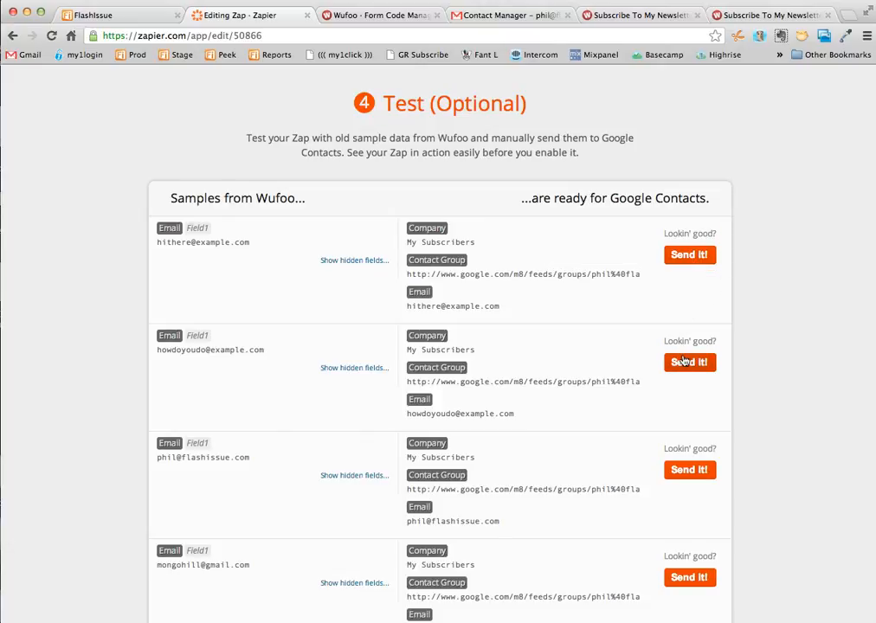
Send a sample entry to Google Contacts and check the Contacts list for the new subscribers.
click(689, 471)
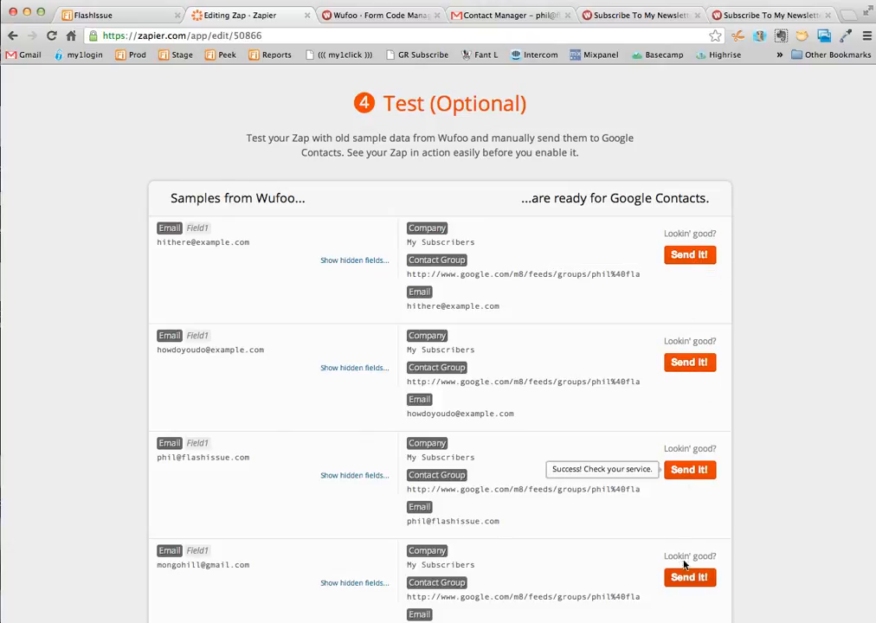
scroll(down, 3)
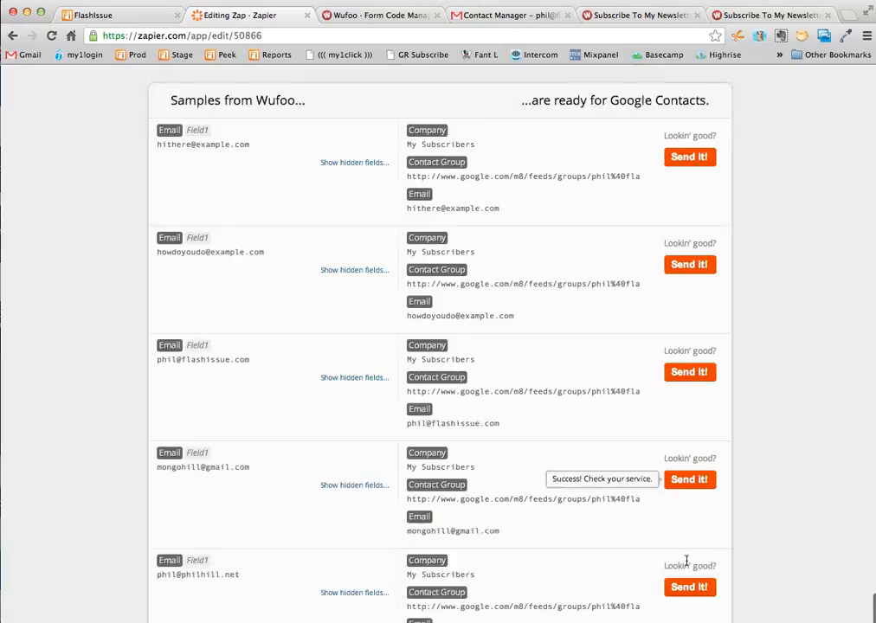
scroll(down, 3)
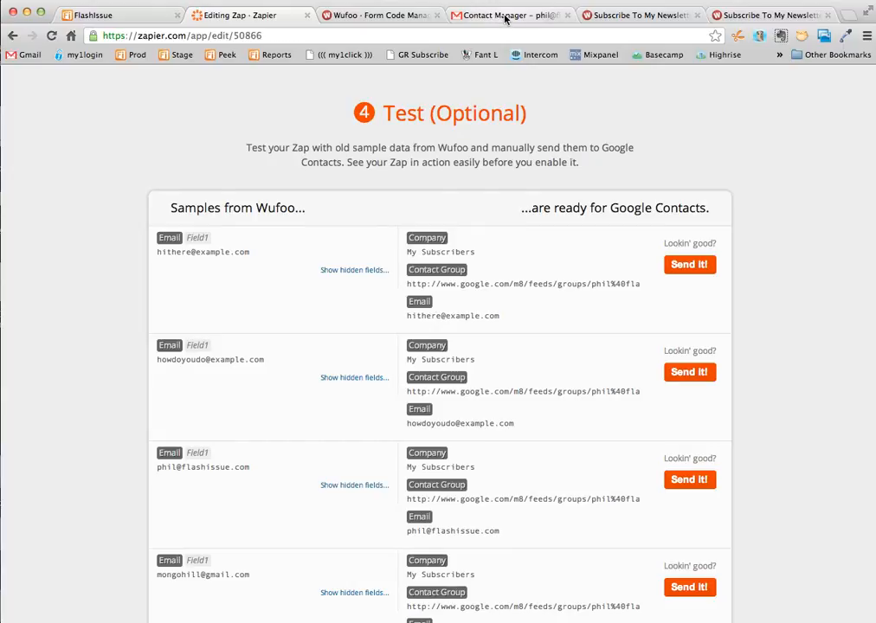
click(501, 14)
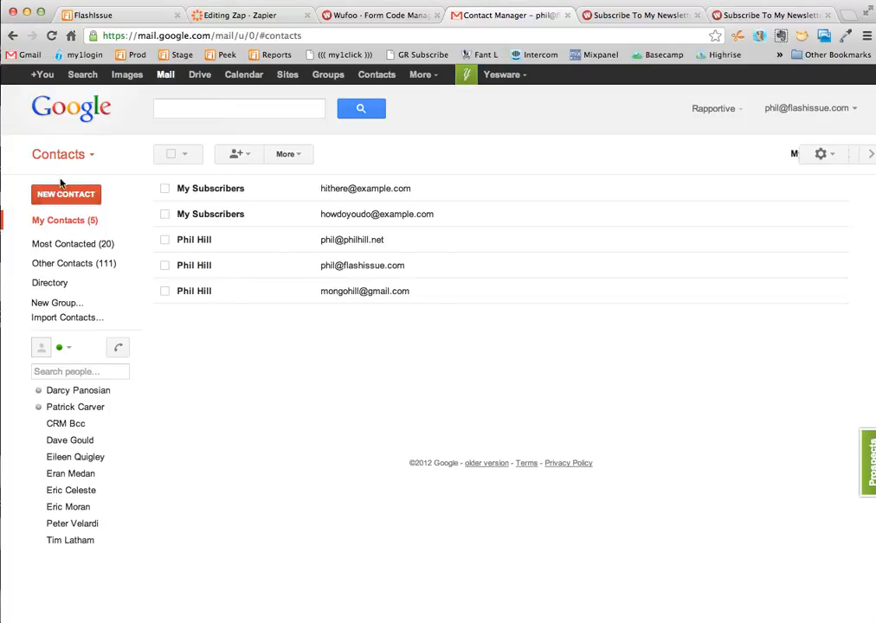
mouse_move(336, 270)
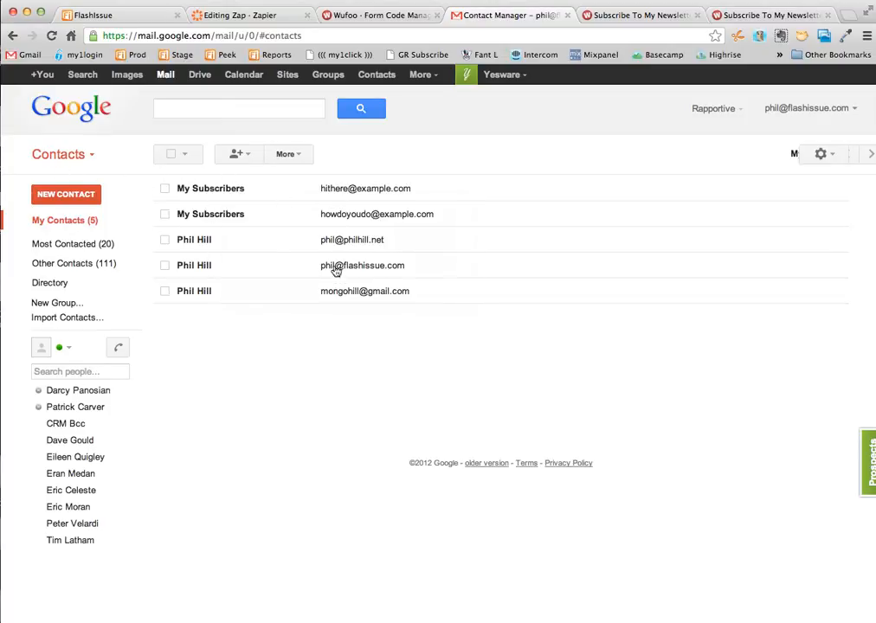
mouse_move(333, 304)
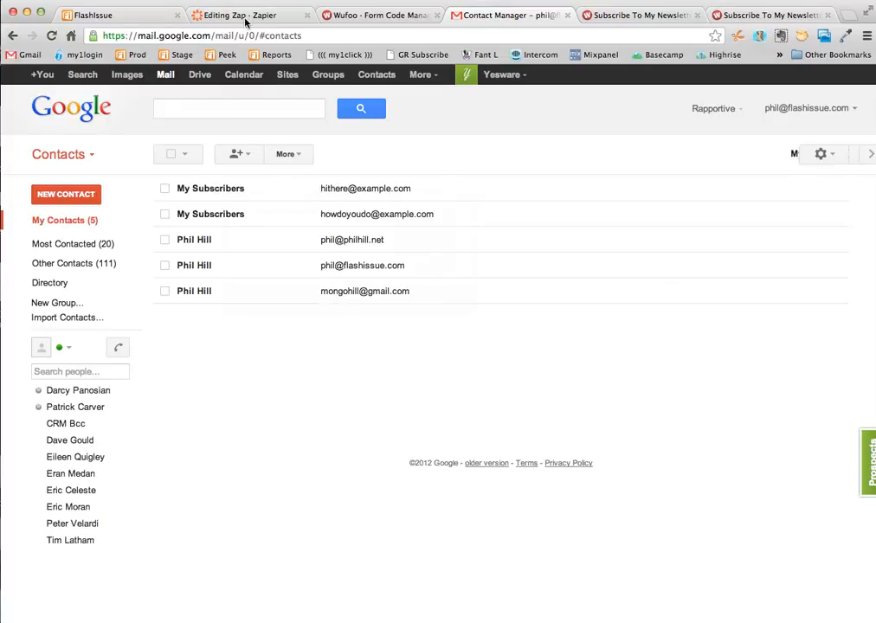
Return to the zap editor and move down to the Enable step.
click(246, 14)
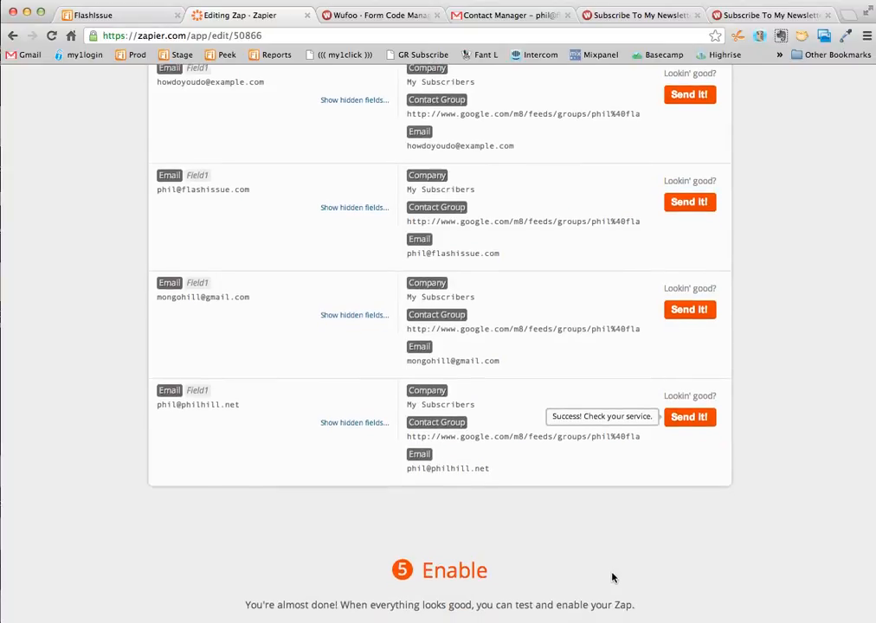
scroll(down, 3)
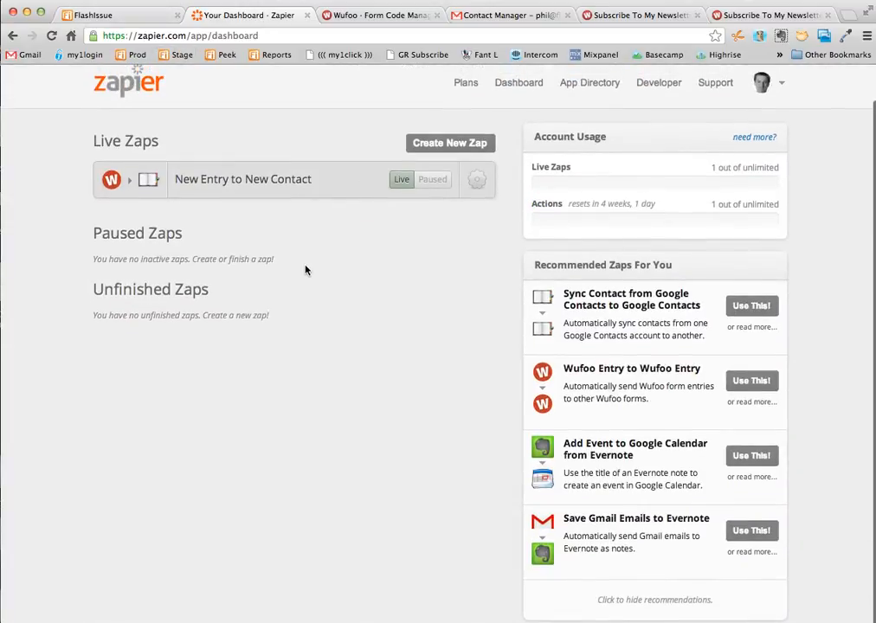
mouse_move(408, 239)
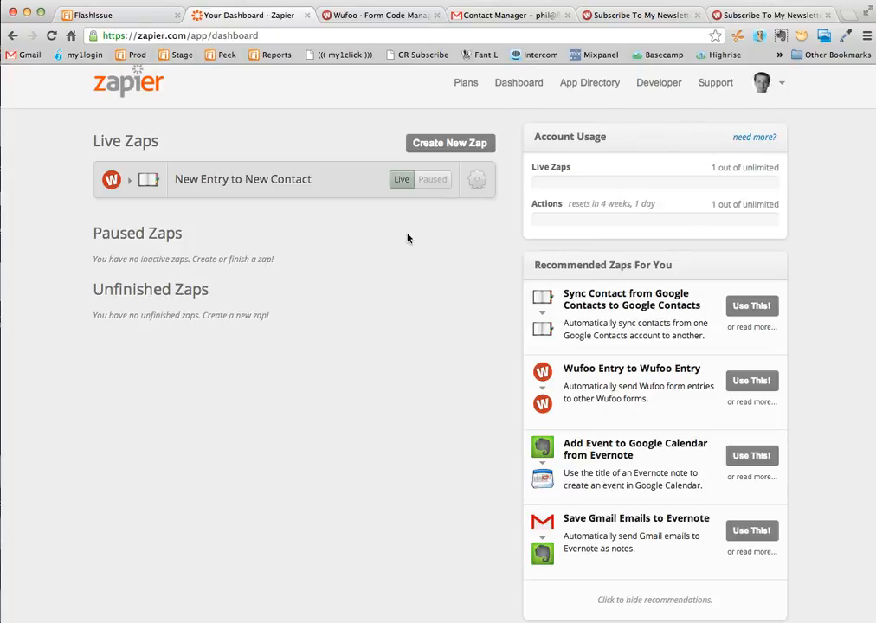
mouse_move(374, 256)
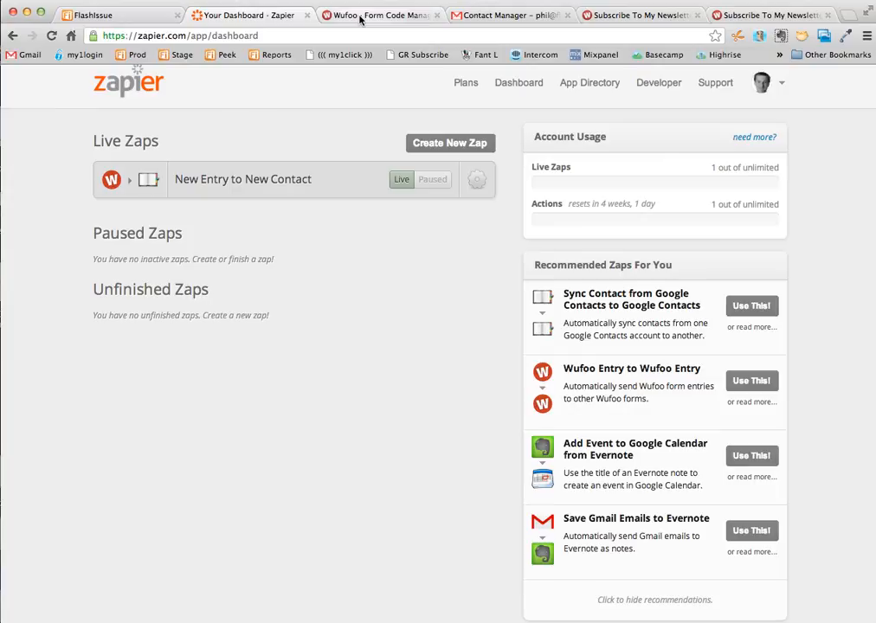
View the Wufoo newsletter form's embed code, then return to the Google Contacts list.
click(381, 14)
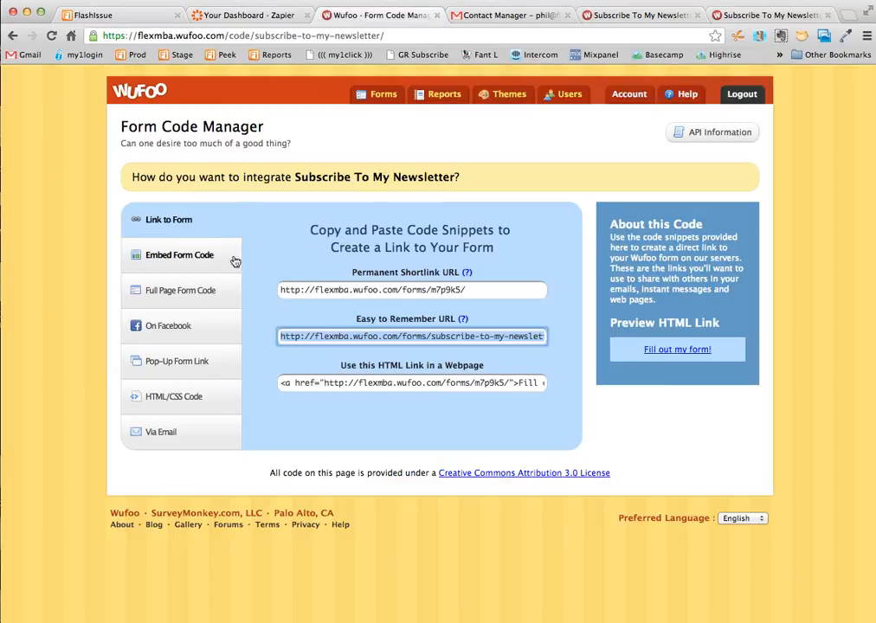
click(180, 255)
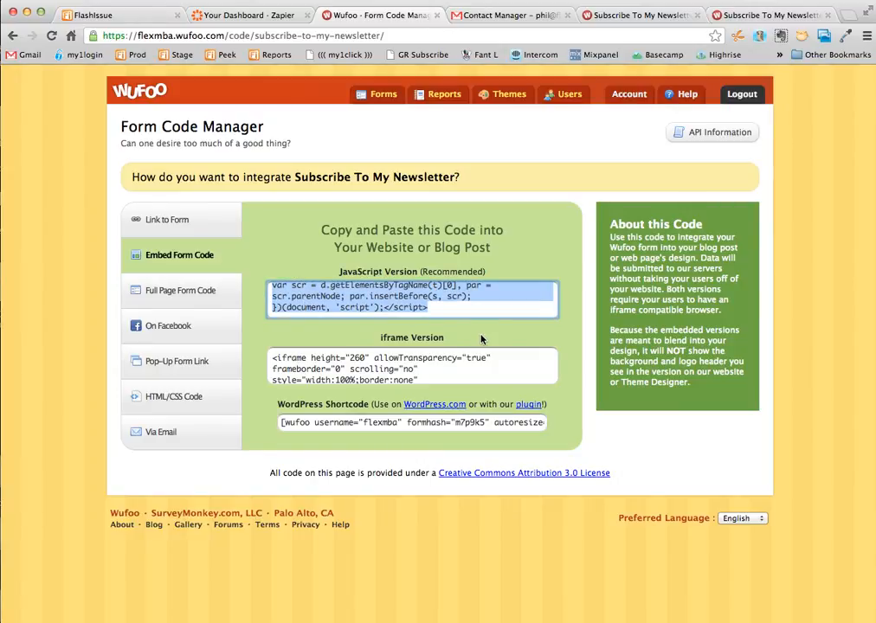
mouse_move(475, 342)
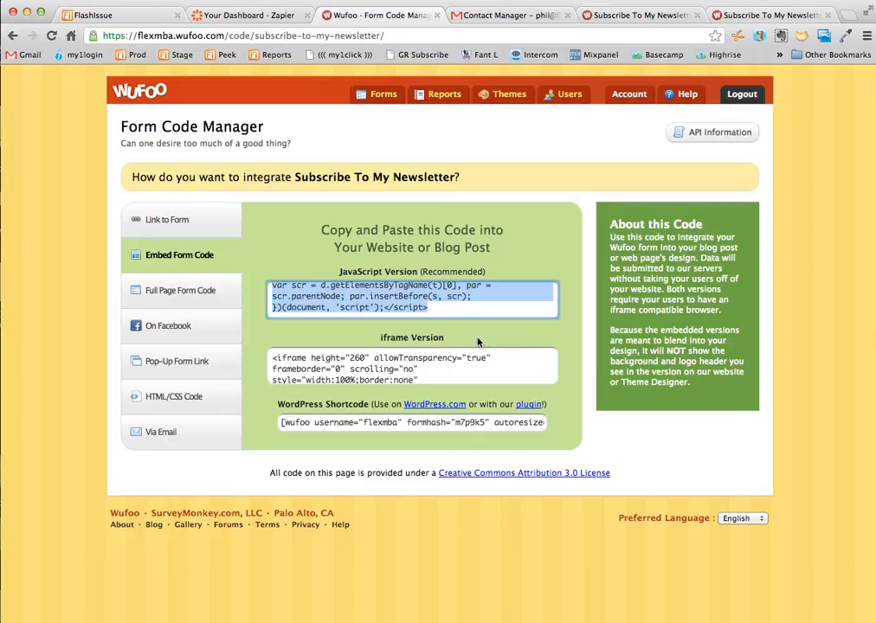
click(505, 14)
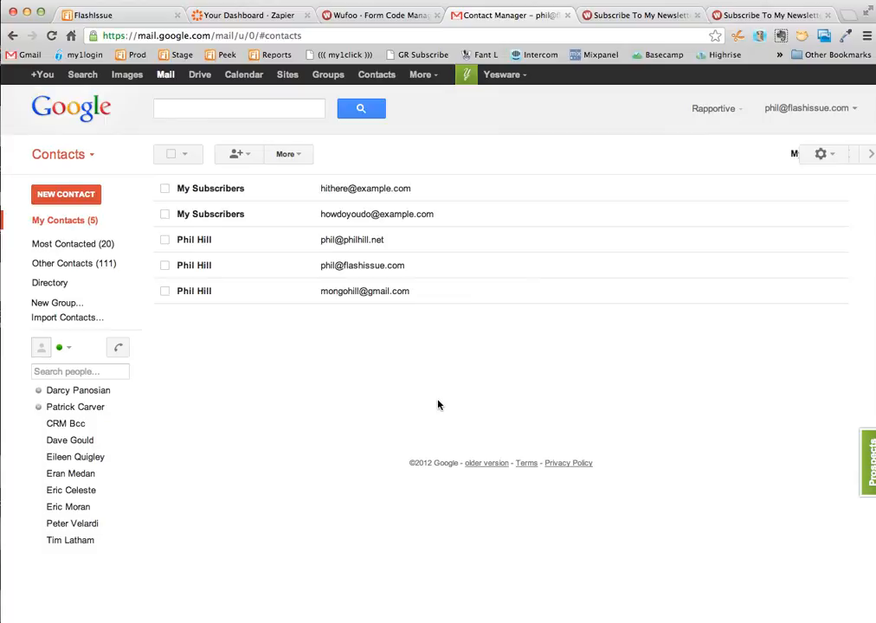
mouse_move(388, 420)
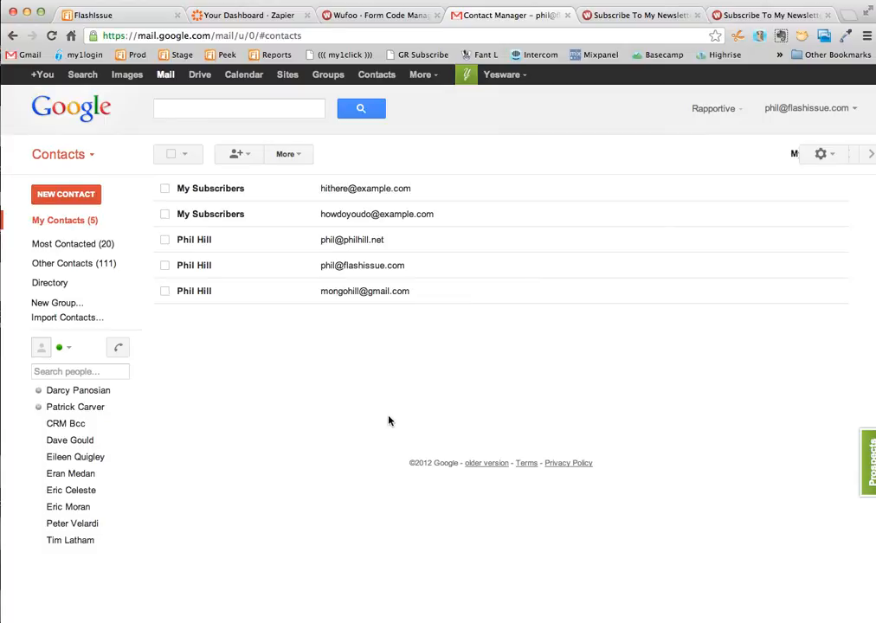